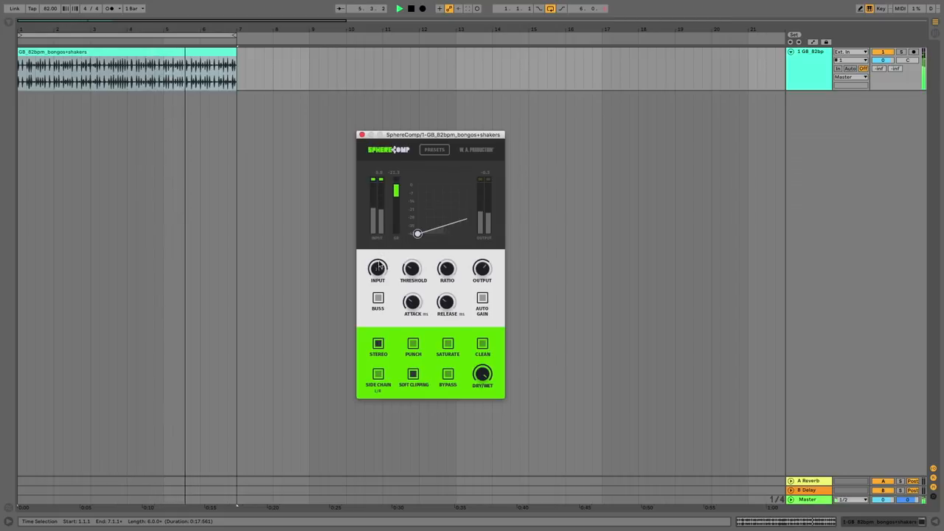
- Toggle SphereComp's Punch, Buss and Side Chain switches while the bongos and shakers loop plays
{"action": "left_click", "coordinate": [412, 344]}
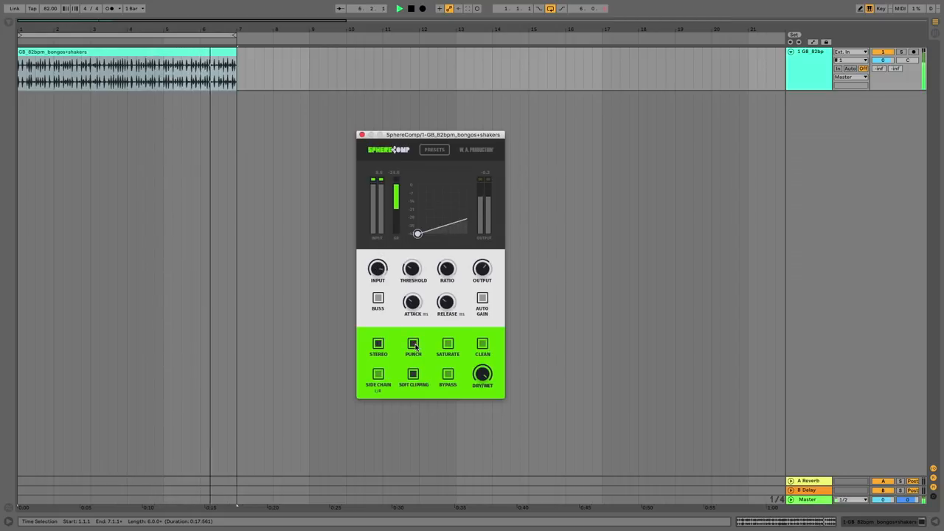
{"action": "left_click", "coordinate": [447, 343]}
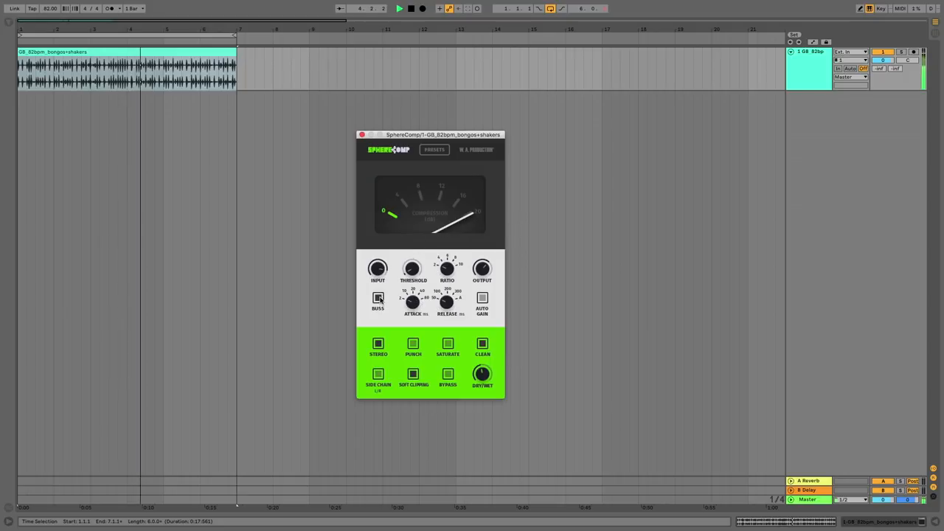
{"action": "left_click_drag", "start_coordinate": [412, 301], "coordinate": [412, 294]}
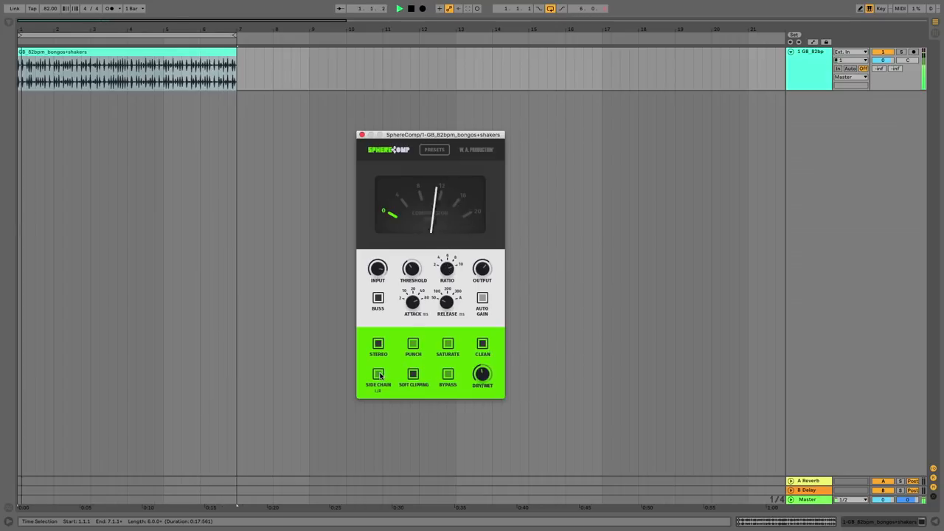
{"action": "left_click", "coordinate": [379, 344]}
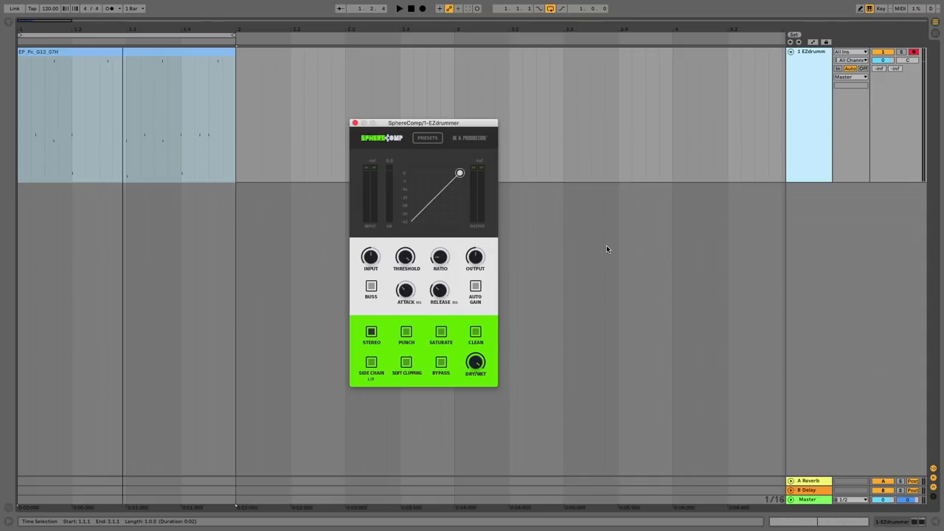
{"action": "mouse_move", "coordinate": [597, 253]}
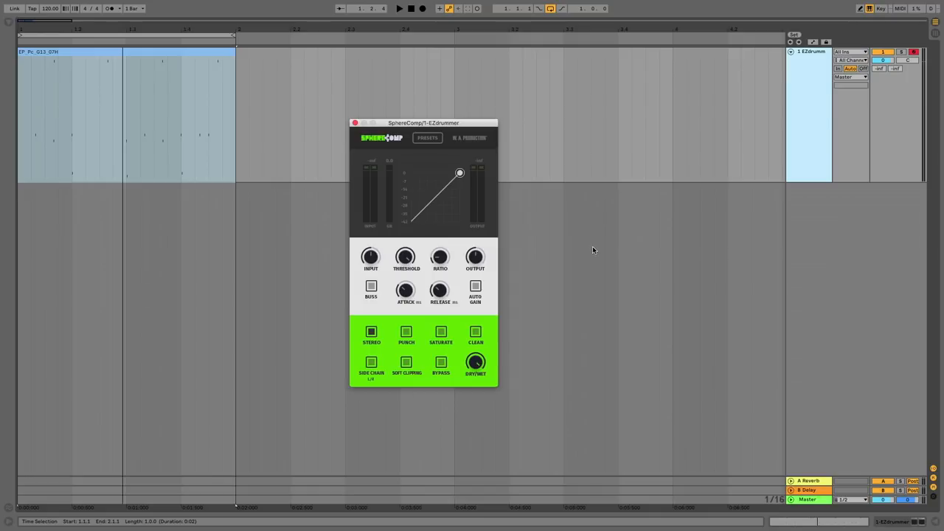
{"action": "mouse_move", "coordinate": [592, 247]}
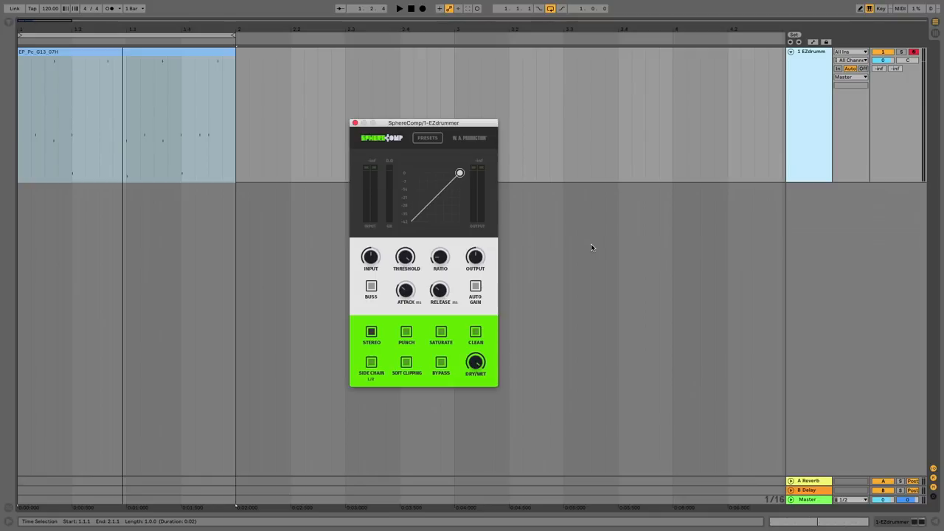
{"action": "mouse_move", "coordinate": [434, 185]}
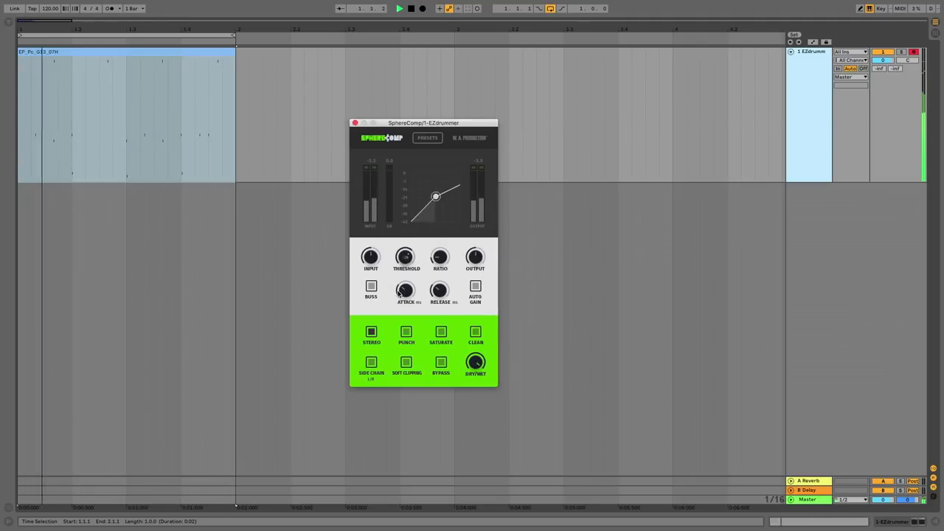
- Drag SphereComp's Attack knob to set the attack time on the EZdrummer drums
{"action": "left_click_drag", "start_coordinate": [435, 197], "coordinate": [427, 204]}
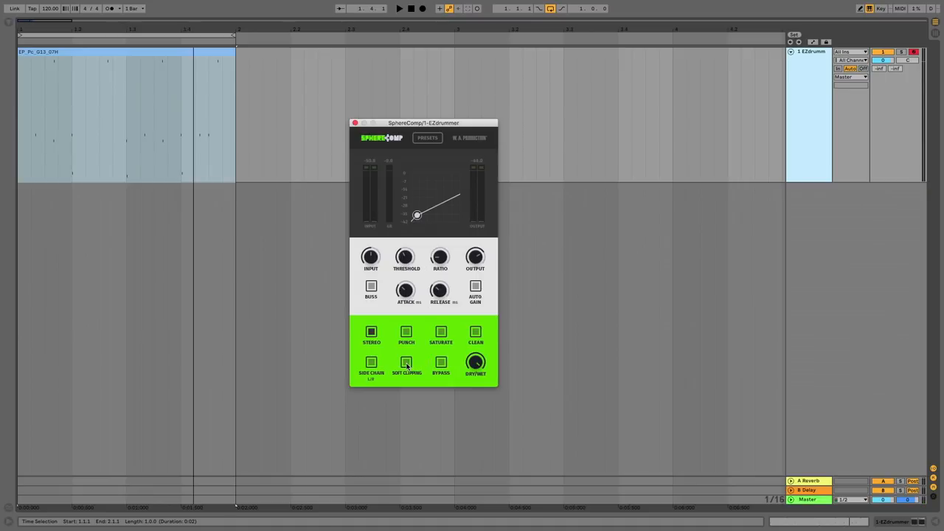
- Switch on SphereComp soft clipping and pull the Threshold knob further down
{"action": "left_click", "coordinate": [398, 8]}
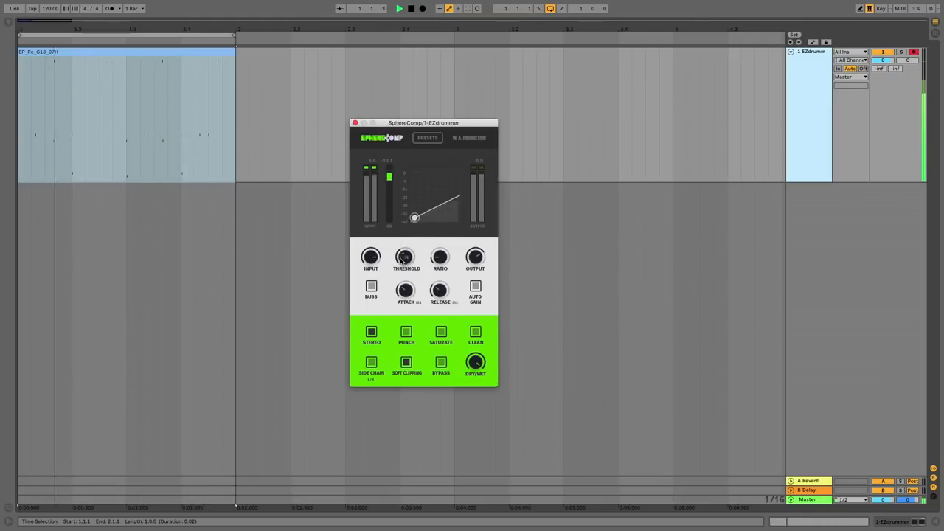
{"action": "left_click_drag", "start_coordinate": [414, 217], "coordinate": [411, 221]}
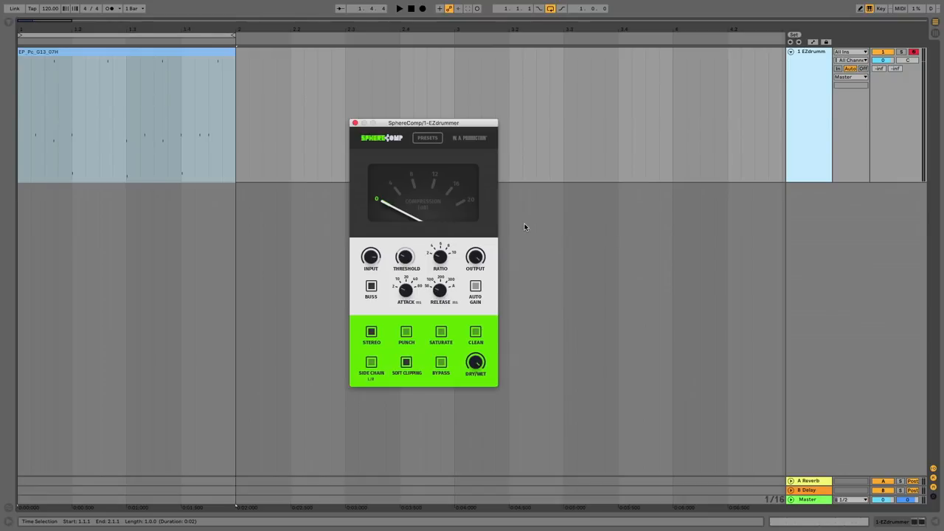
{"action": "mouse_move", "coordinate": [413, 268]}
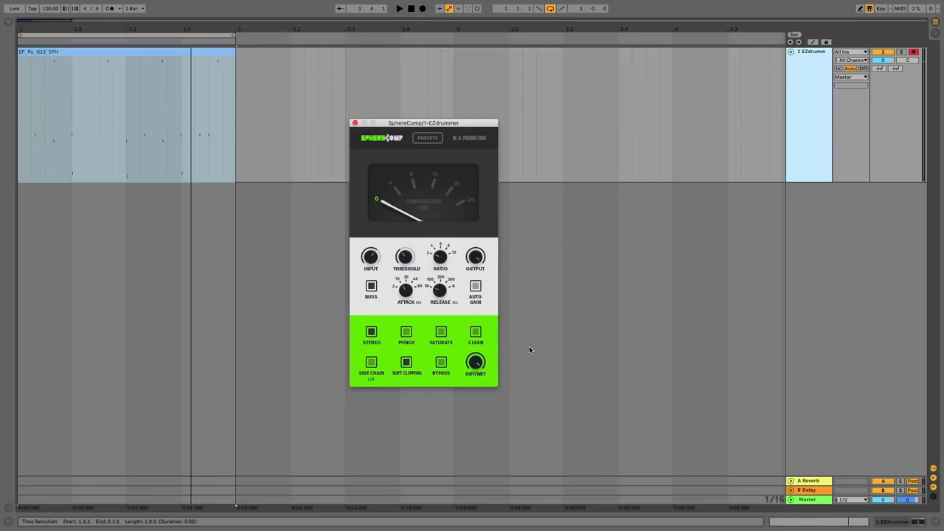
{"action": "mouse_move", "coordinate": [501, 352]}
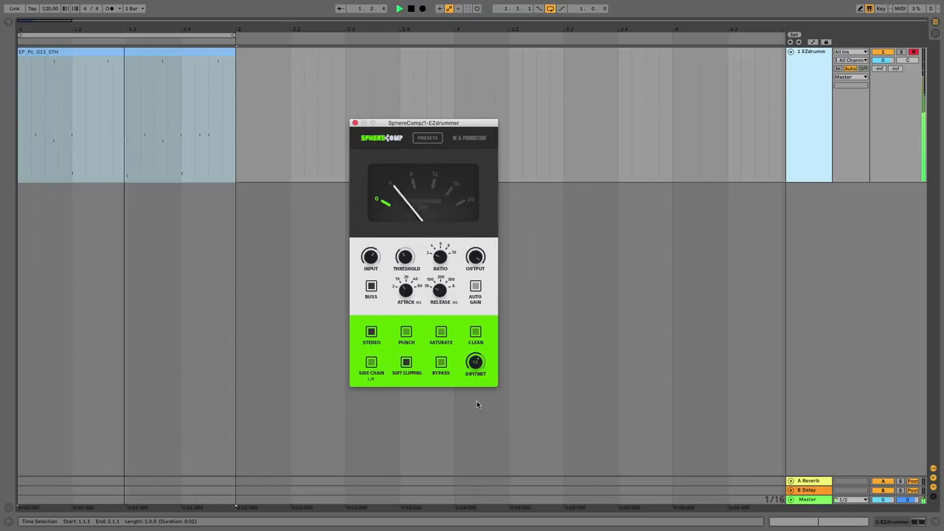
{"action": "mouse_move", "coordinate": [474, 414]}
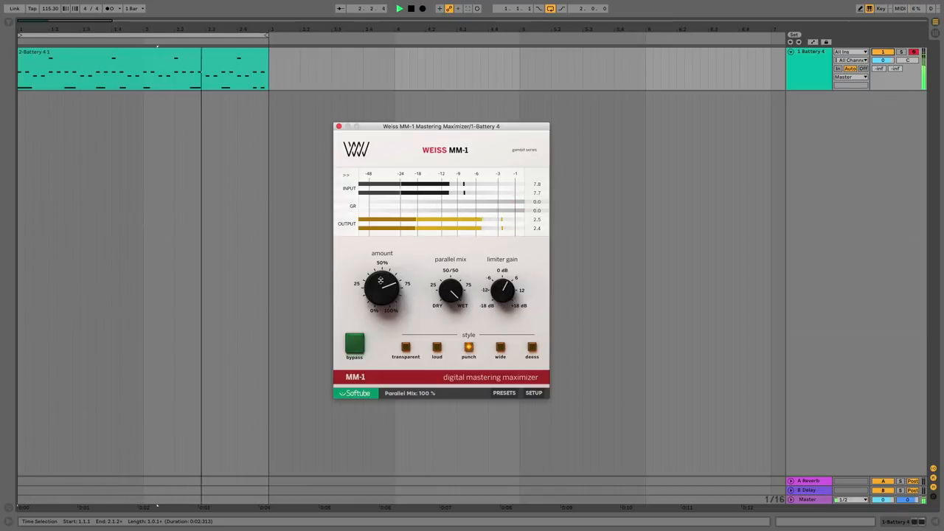
- Raise the MM-1 Amount to 96% on Battery 4 and switch its style to Wide
{"action": "left_click_drag", "start_coordinate": [382, 288], "coordinate": [373, 310]}
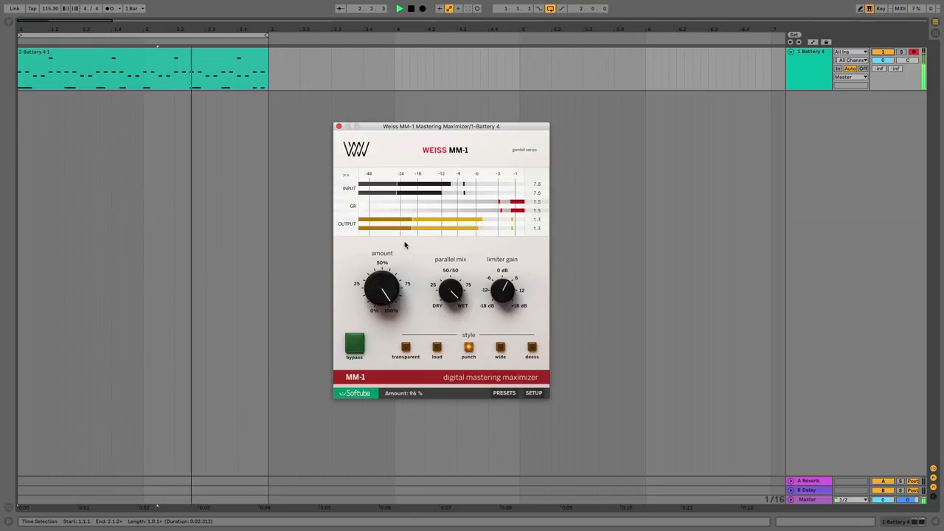
{"action": "left_click", "coordinate": [500, 348]}
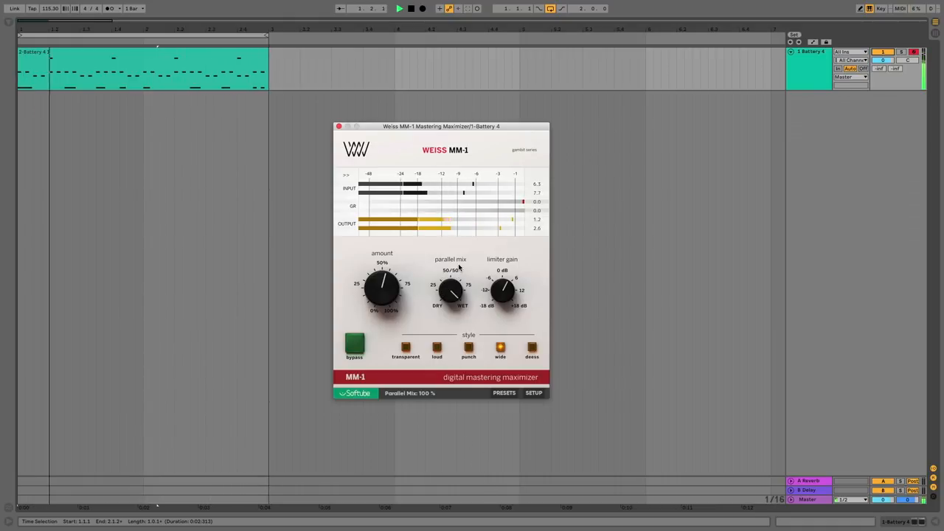
{"action": "left_click", "coordinate": [531, 346]}
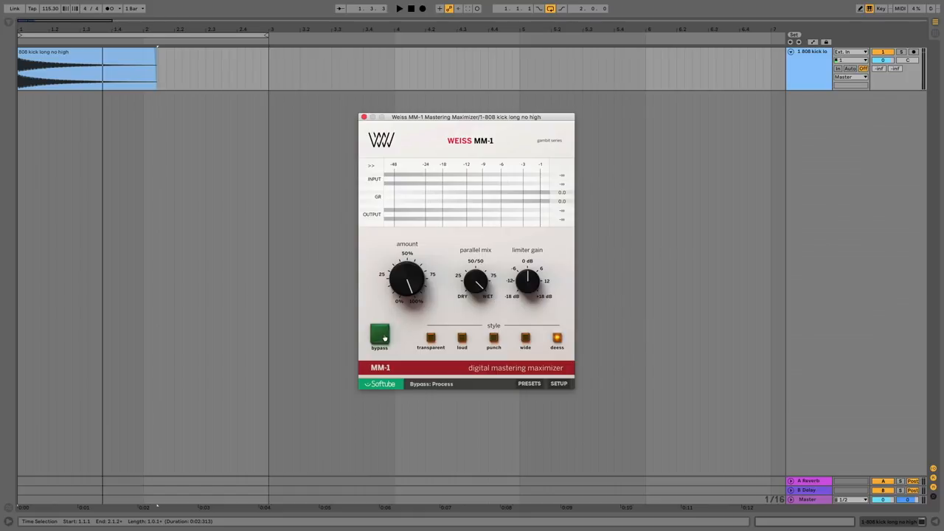
- Bypass the Weiss MM-1 to hear the dry 808 kick
{"action": "left_click", "coordinate": [380, 336]}
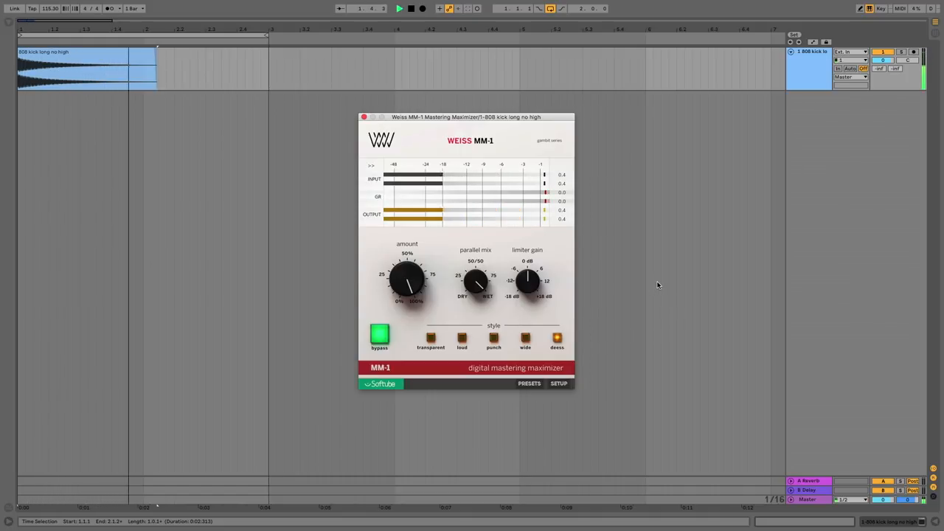
{"action": "left_click", "coordinate": [410, 8]}
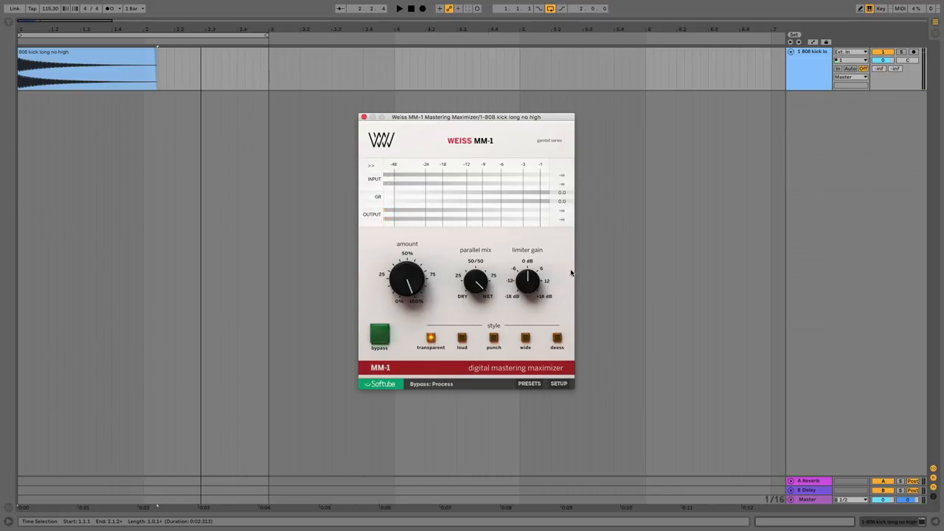
{"action": "left_click", "coordinate": [399, 8]}
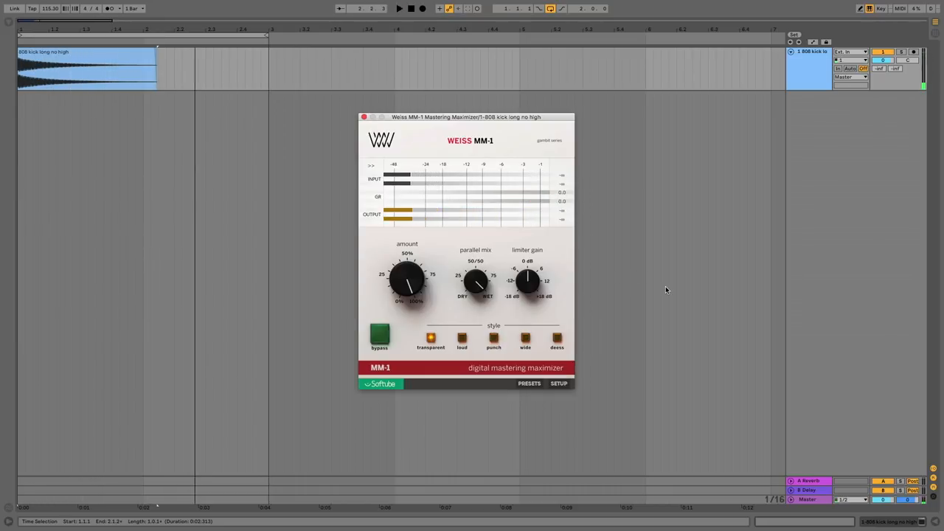
{"action": "left_click", "coordinate": [398, 8]}
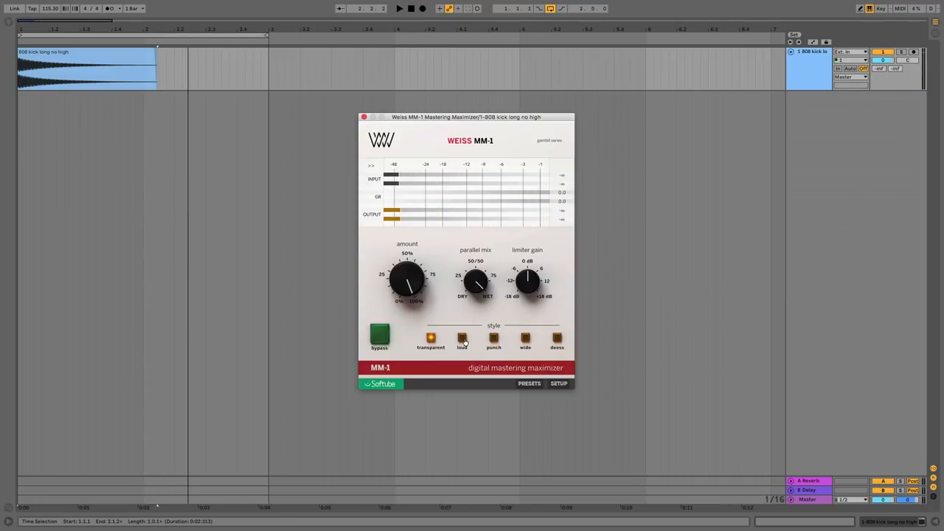
- Audition the MM-1 Loud, Punch, Wide, Deess and Transparent styles on the kick
{"action": "left_click", "coordinate": [462, 337]}
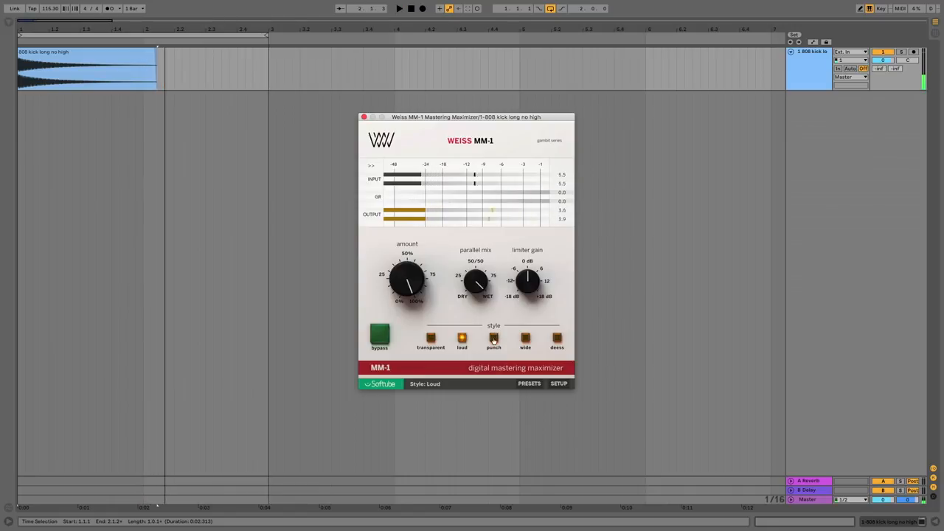
{"action": "left_click", "coordinate": [493, 337]}
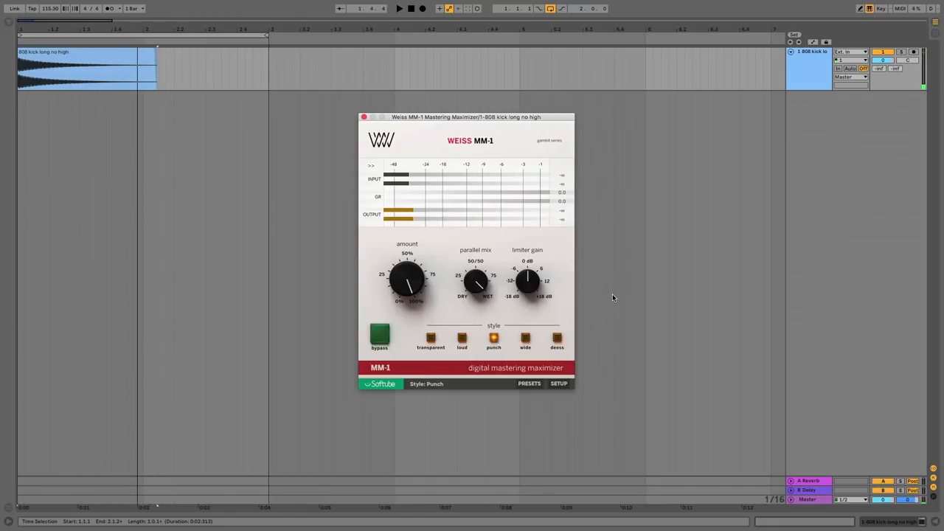
{"action": "left_click", "coordinate": [399, 8]}
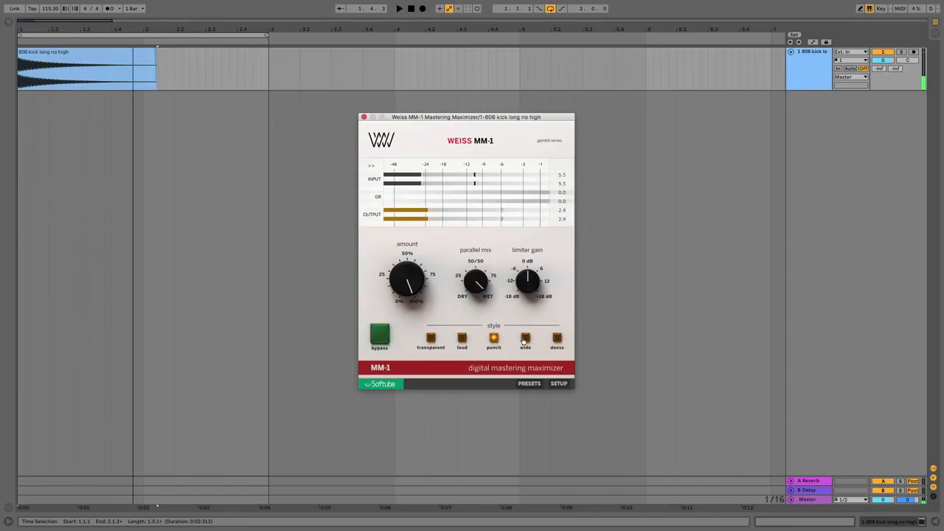
{"action": "left_click", "coordinate": [525, 338]}
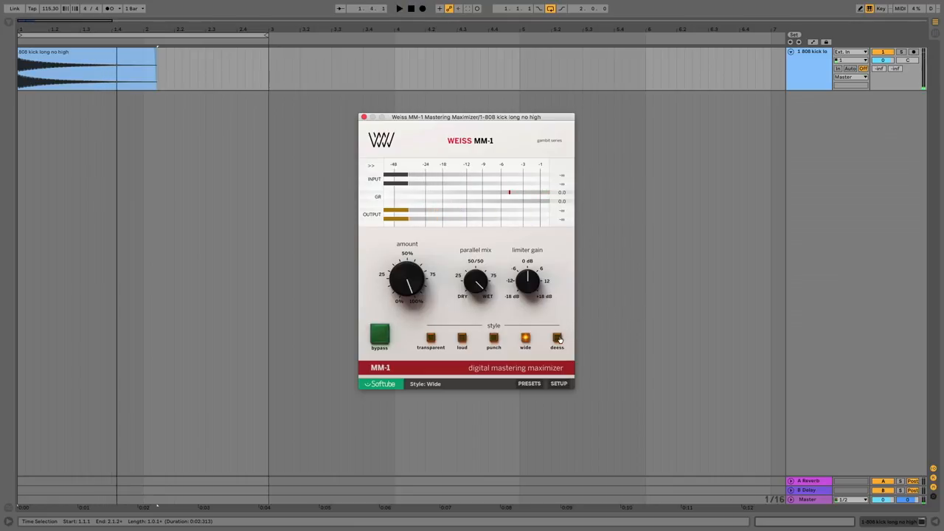
{"action": "left_click", "coordinate": [557, 338]}
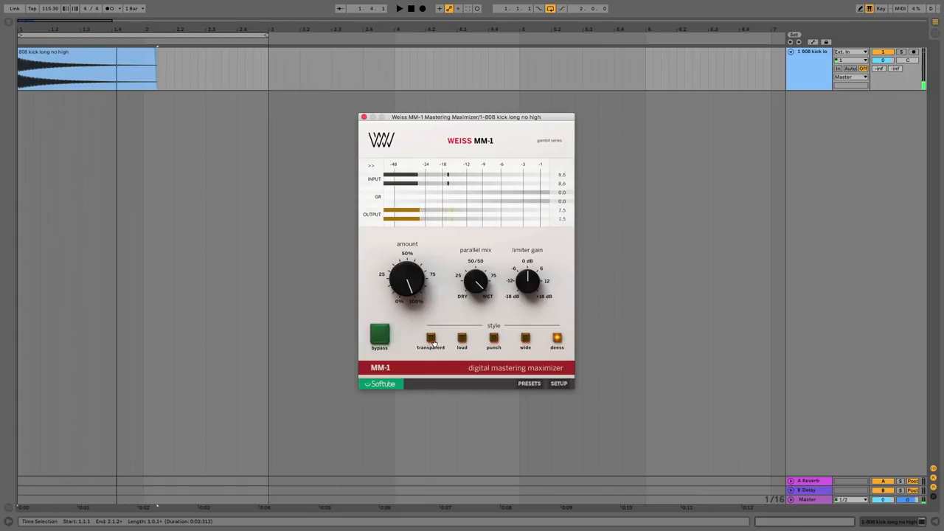
{"action": "left_click", "coordinate": [493, 338]}
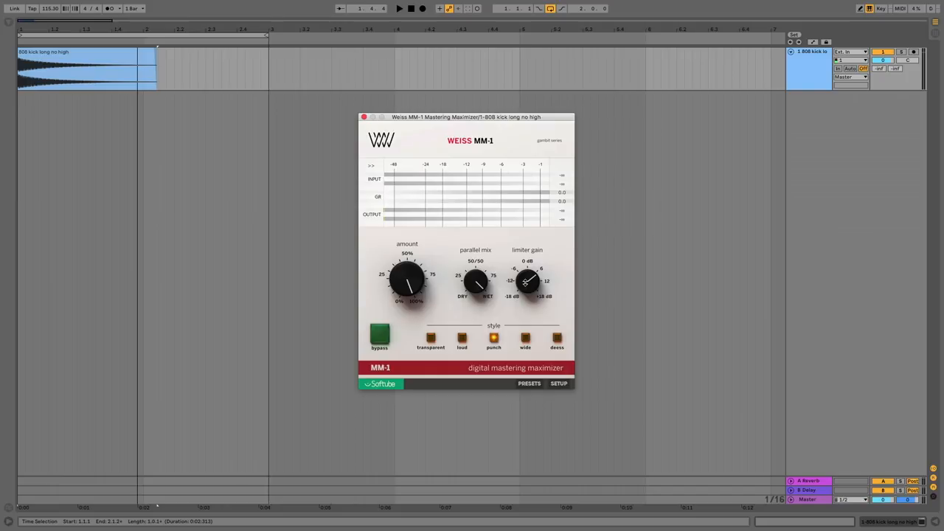
- Set MM-1 Limiter Gain to 11.3 dB, switch to Loud style, and adjust the Amount
{"action": "left_click_drag", "start_coordinate": [527, 280], "coordinate": [531, 276]}
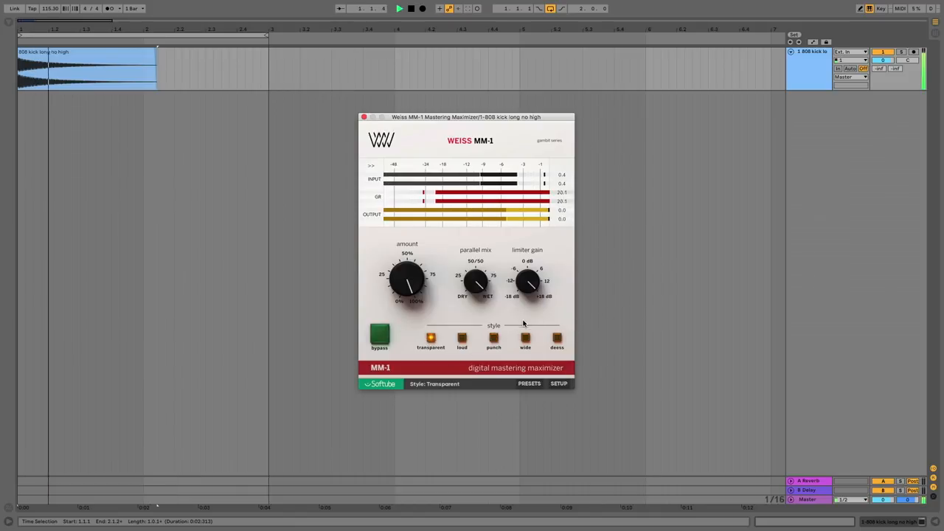
{"action": "left_click", "coordinate": [399, 8]}
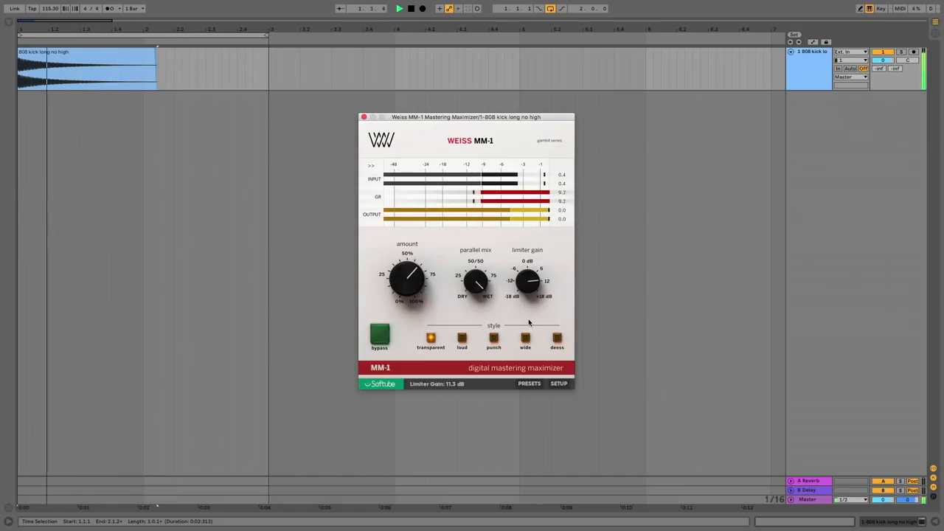
{"action": "left_click", "coordinate": [462, 338]}
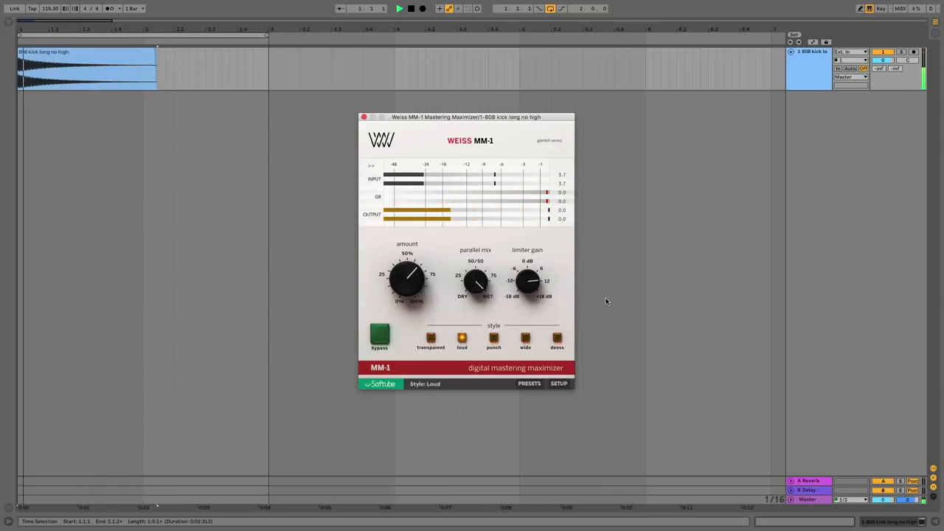
{"action": "left_click_drag", "start_coordinate": [527, 281], "coordinate": [527, 266]}
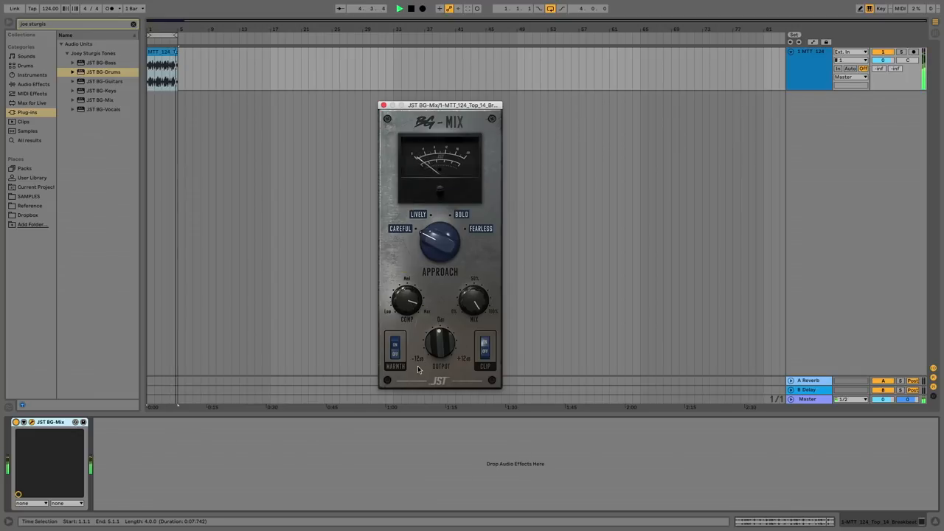
- Toggle BG-Mix warmth and sweep its Approach through Lively, Bold and Fearless
{"action": "left_click", "coordinate": [395, 351]}
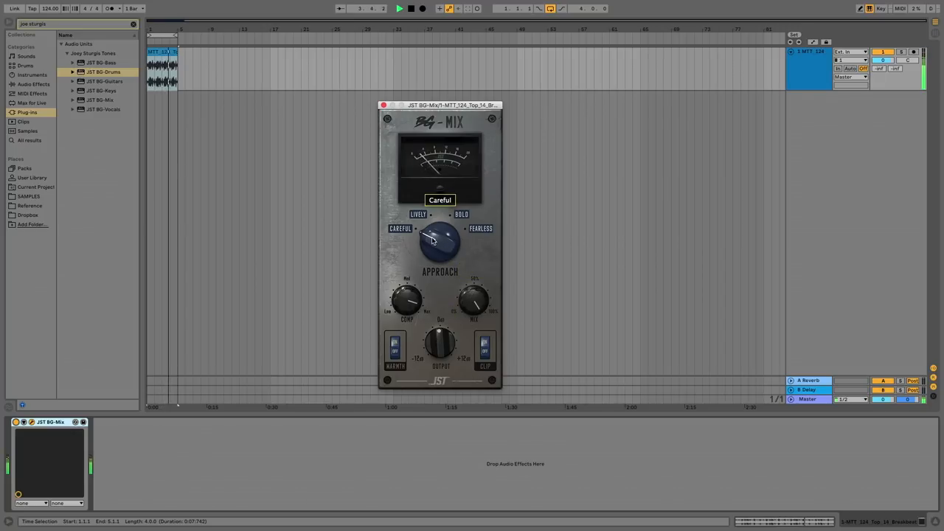
{"action": "left_click_drag", "start_coordinate": [439, 240], "coordinate": [443, 233]}
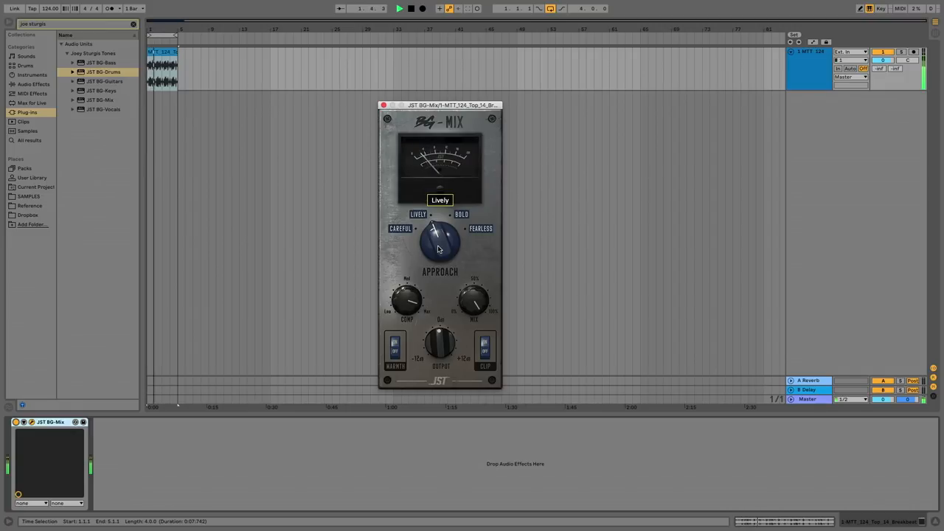
{"action": "left_click_drag", "start_coordinate": [439, 243], "coordinate": [442, 228]}
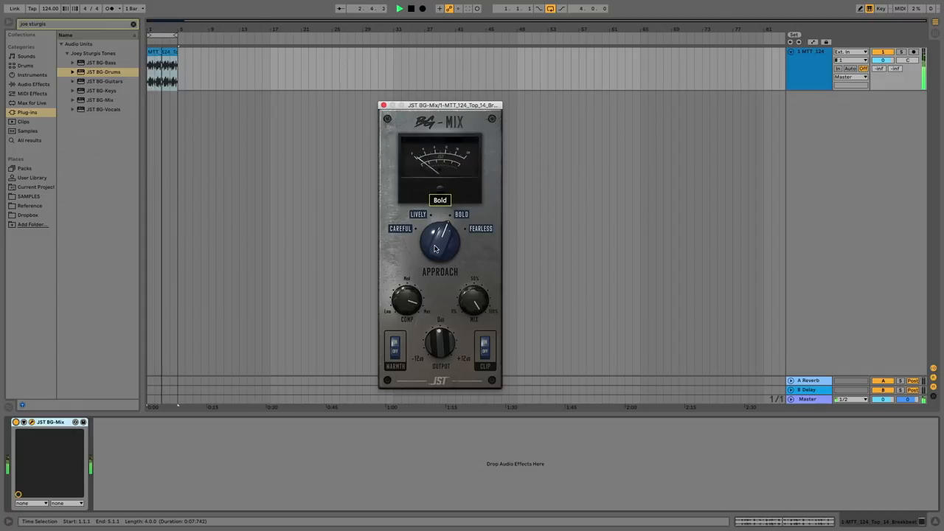
{"action": "left_click_drag", "start_coordinate": [440, 242], "coordinate": [453, 236]}
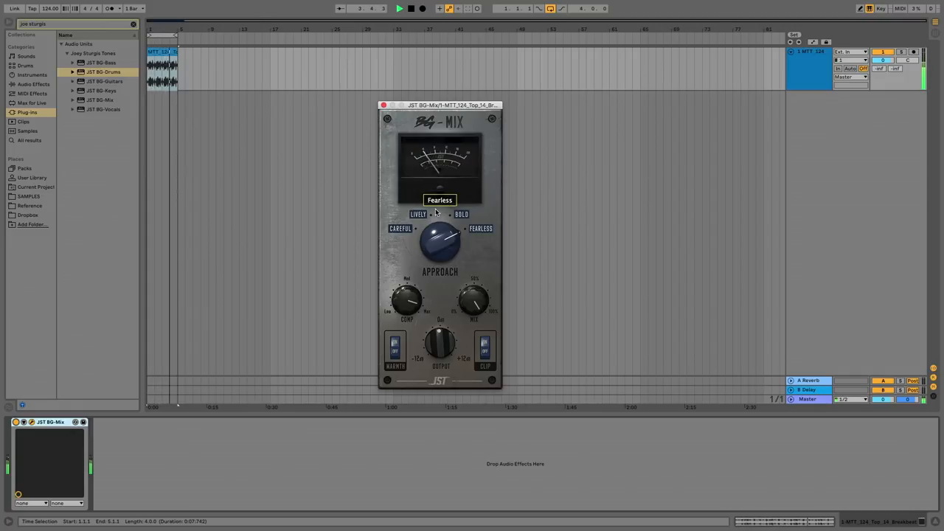
{"action": "left_click_drag", "start_coordinate": [407, 299], "coordinate": [406, 295]}
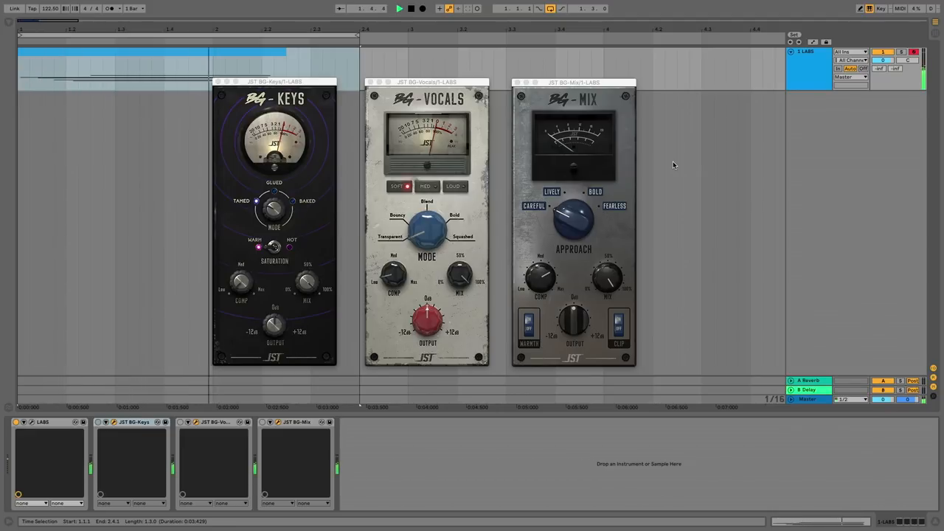
- Restart the LABS clip, raise BG-Keys compression, then bring it down to 47
{"action": "left_click", "coordinate": [410, 8]}
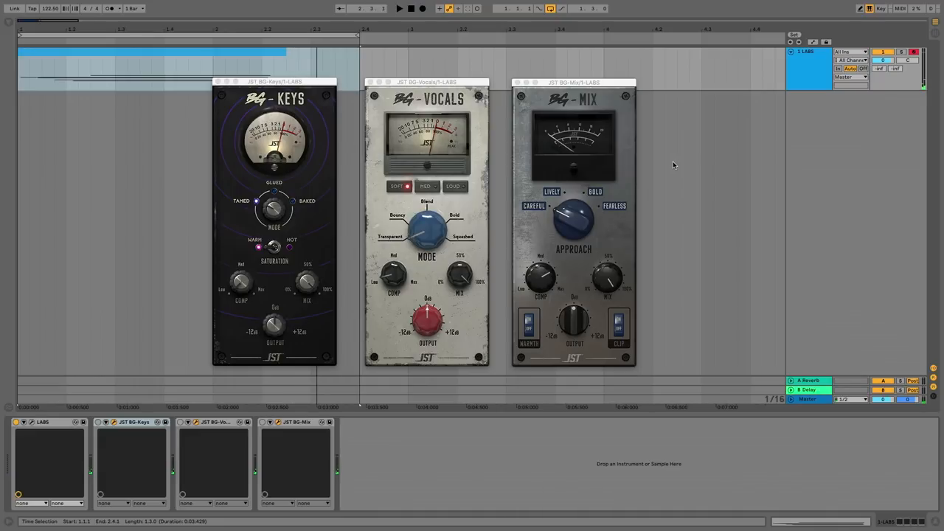
{"action": "mouse_move", "coordinate": [157, 378]}
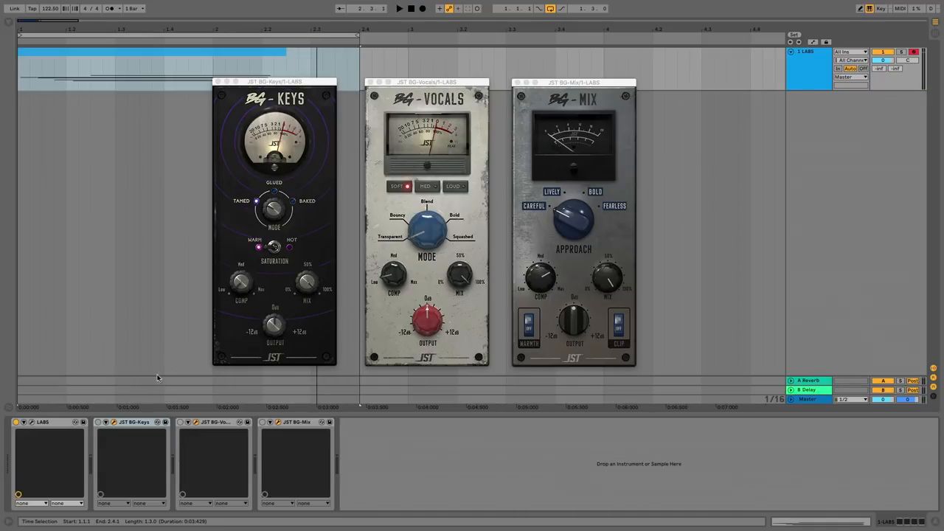
{"action": "left_click", "coordinate": [132, 422]}
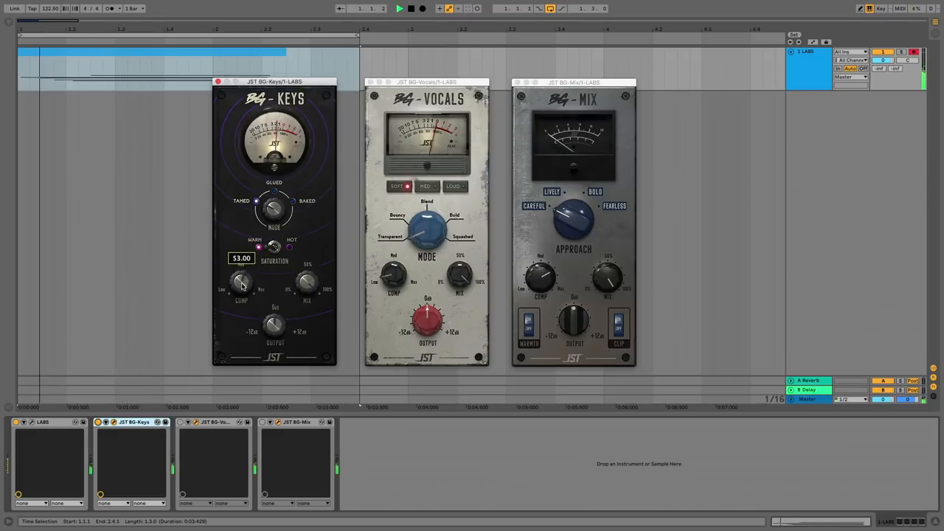
{"action": "left_click_drag", "start_coordinate": [241, 286], "coordinate": [241, 272]}
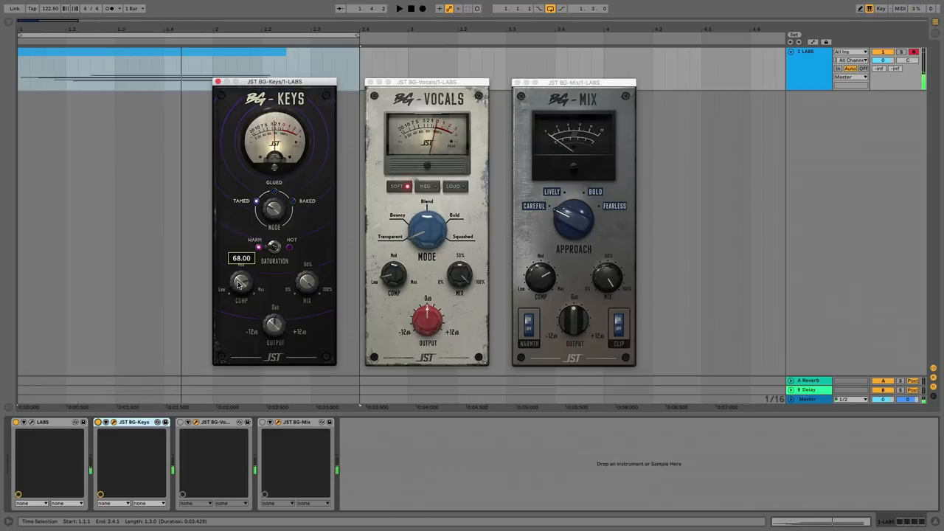
{"action": "left_click_drag", "start_coordinate": [241, 284], "coordinate": [241, 276]}
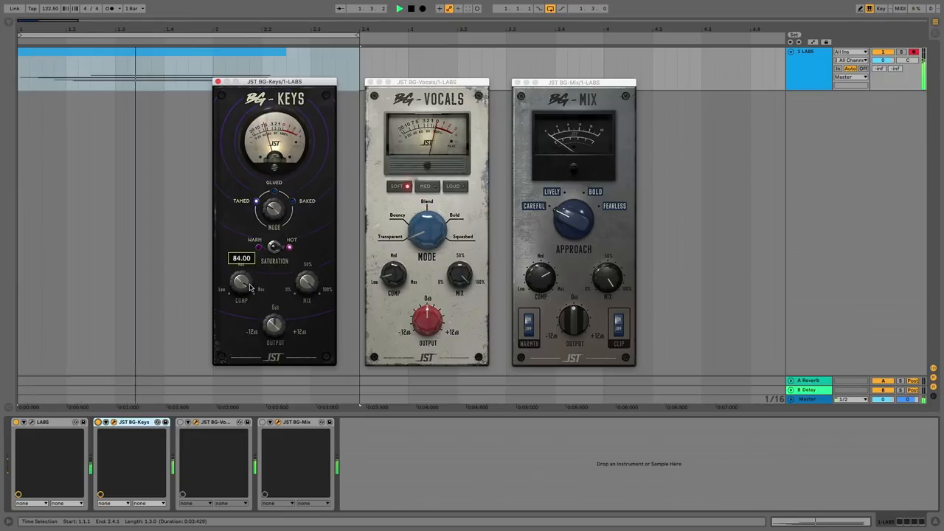
{"action": "left_click_drag", "start_coordinate": [241, 280], "coordinate": [238, 295]}
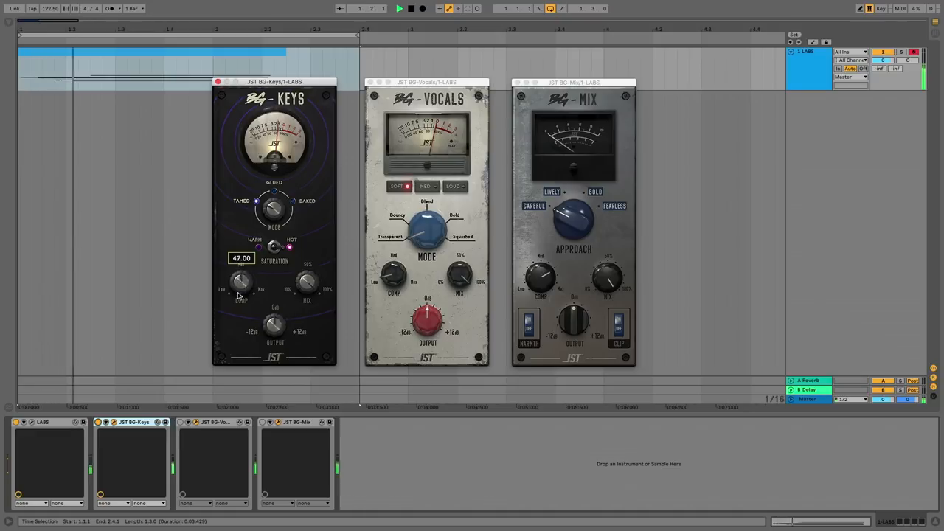
{"action": "left_click_drag", "start_coordinate": [240, 283], "coordinate": [240, 295]}
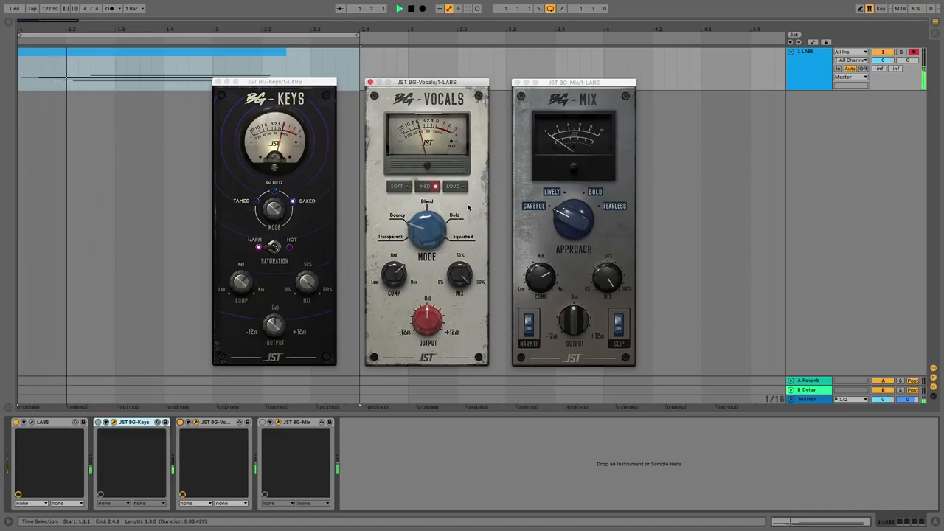
- Set BG-Vocals to Soft, turn its mode from Bouncy to Bold, then switch to Loud
{"action": "left_click", "coordinate": [398, 185]}
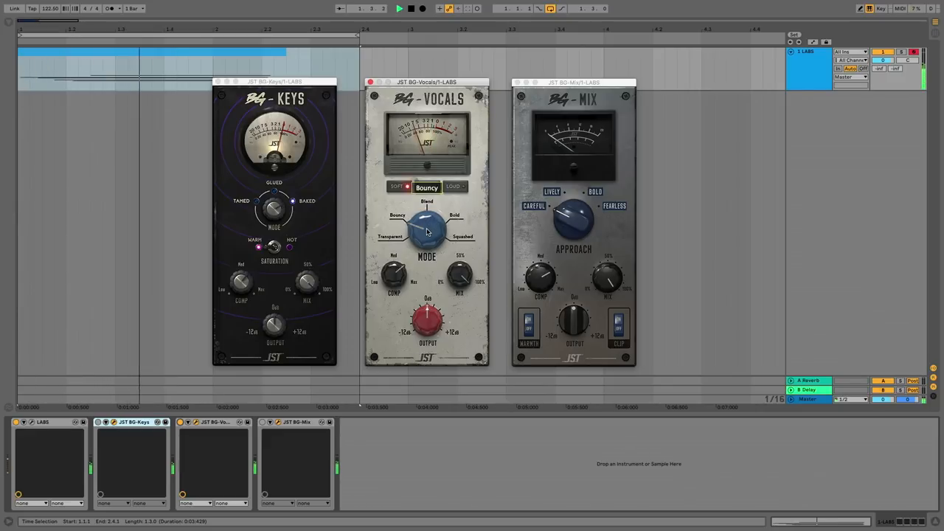
{"action": "left_click_drag", "start_coordinate": [426, 230], "coordinate": [435, 225]}
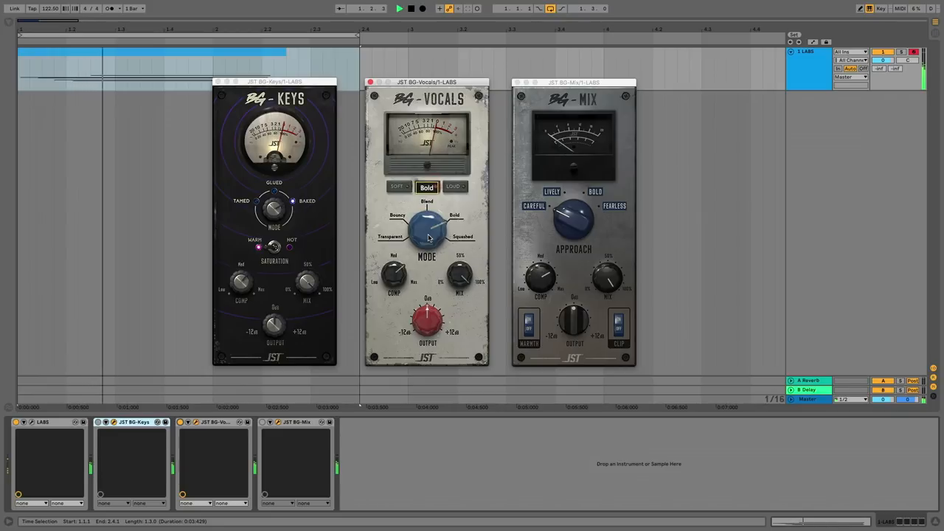
{"action": "left_click", "coordinate": [426, 186]}
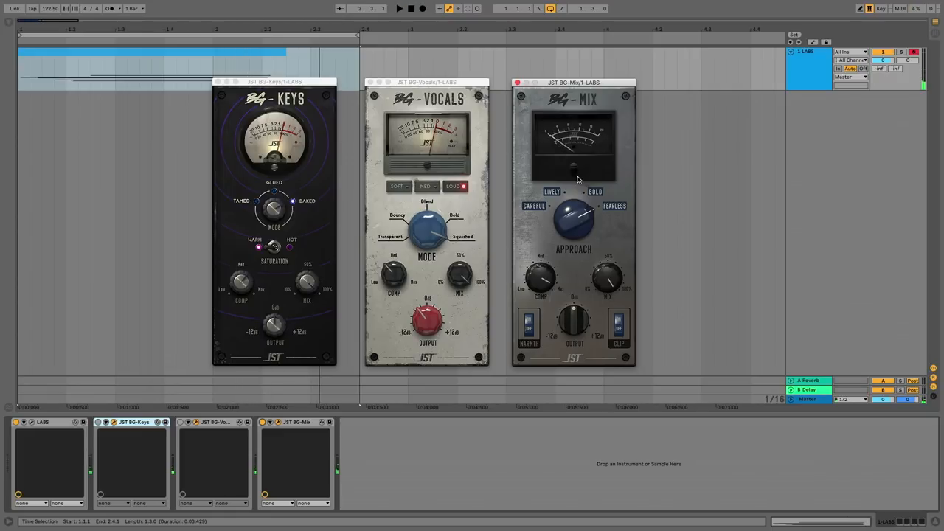
{"action": "mouse_move", "coordinate": [679, 176]}
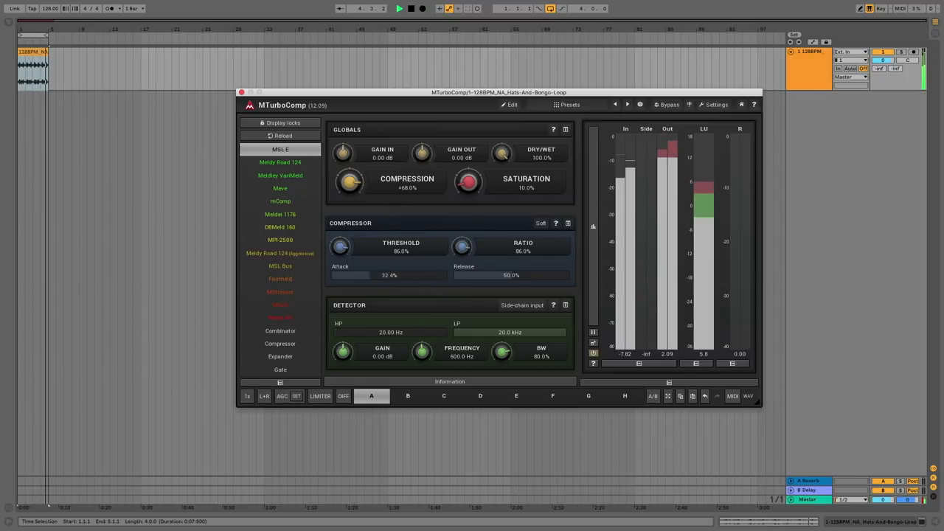
- Lower MTurboComp Processor 1 threshold and knee size, then view the equalizer section
{"action": "left_click_drag", "start_coordinate": [350, 275], "coordinate": [376, 275]}
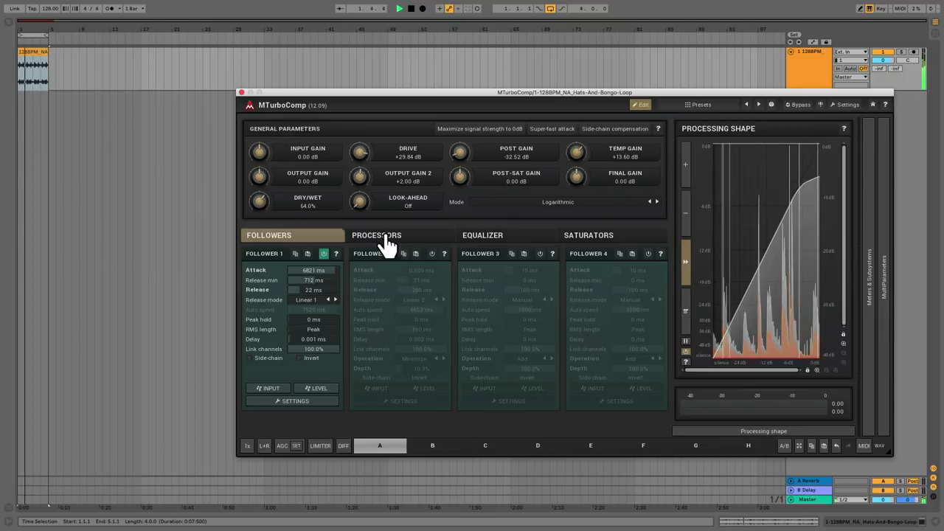
{"action": "left_click", "coordinate": [376, 234]}
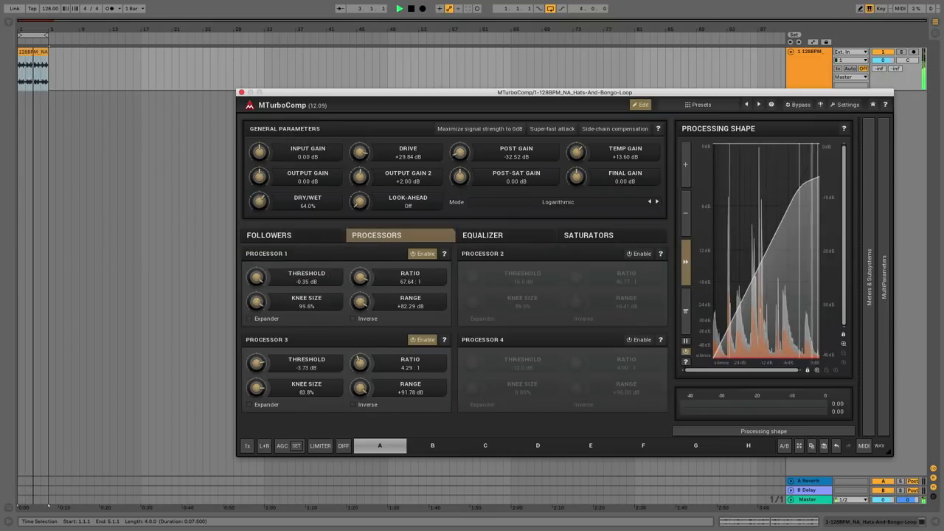
{"action": "left_click_drag", "start_coordinate": [256, 276], "coordinate": [257, 291]}
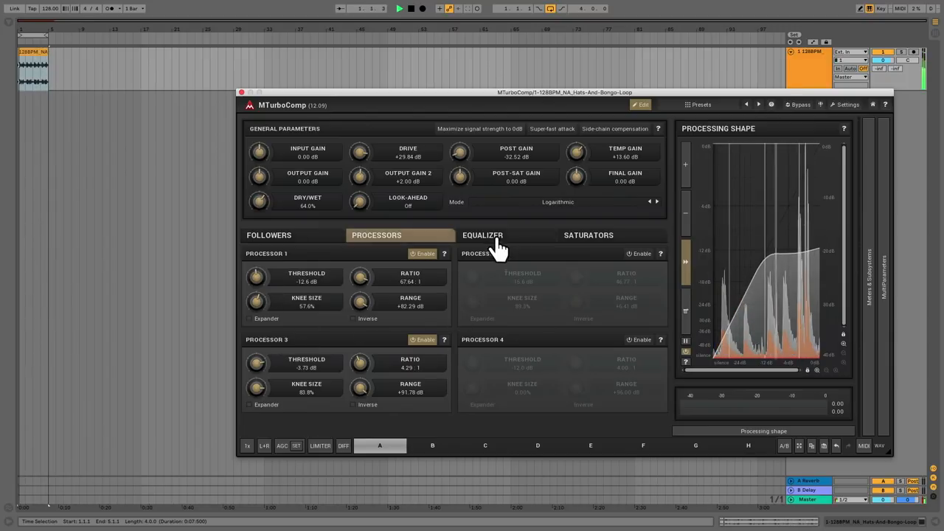
{"action": "left_click", "coordinate": [482, 235]}
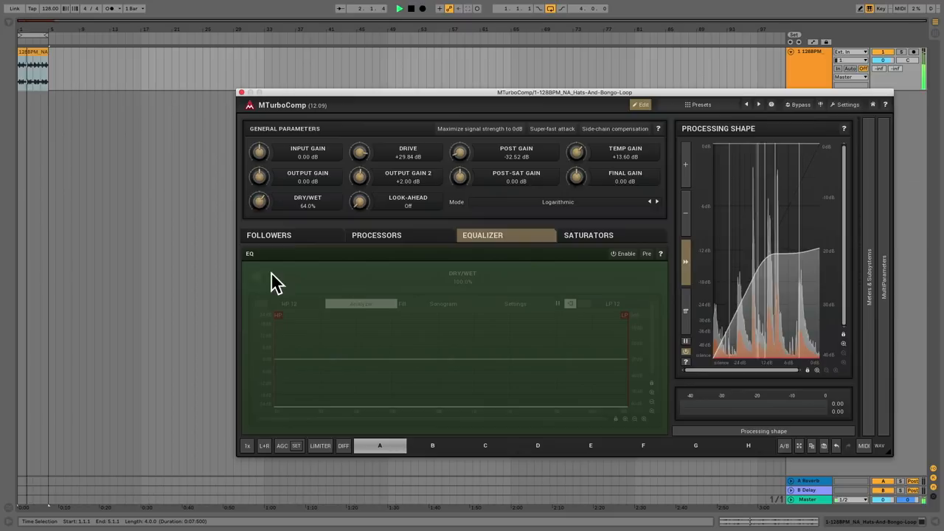
{"action": "left_click", "coordinate": [622, 253]}
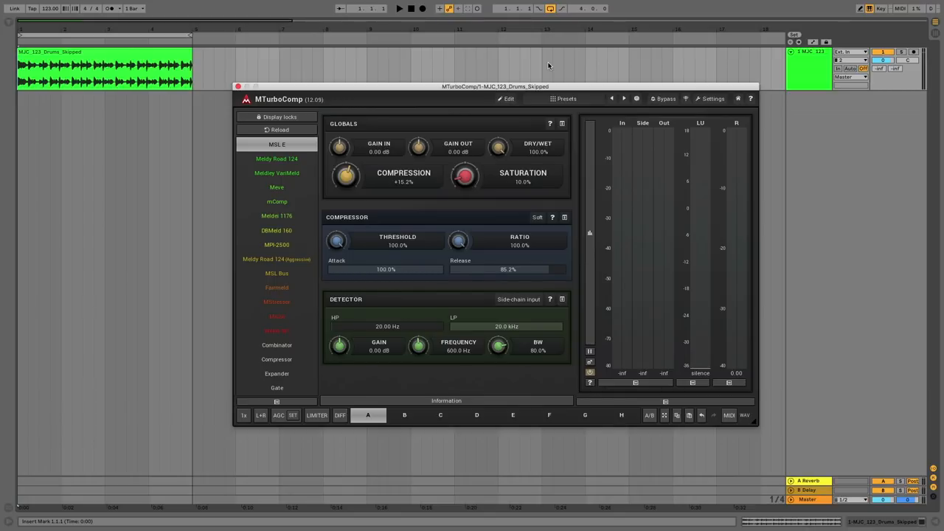
{"action": "mouse_move", "coordinate": [500, 115]}
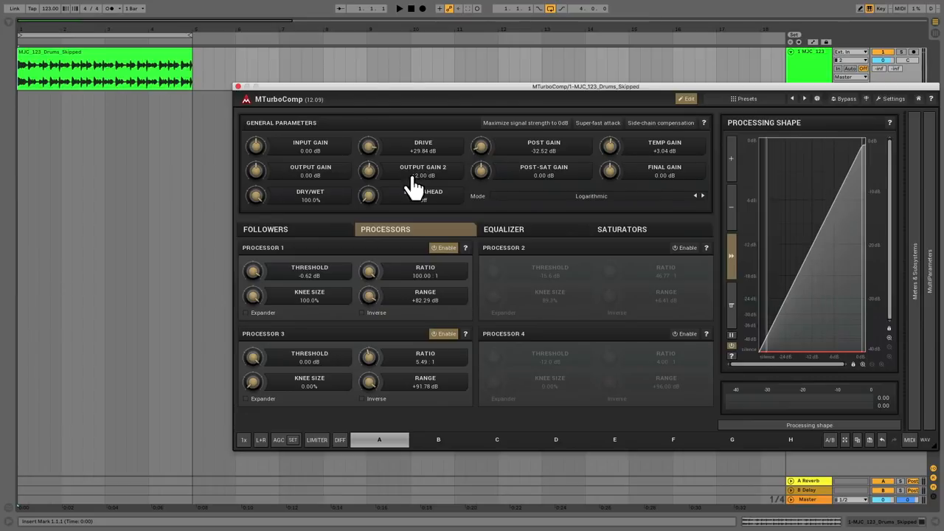
{"action": "left_click", "coordinate": [265, 228]}
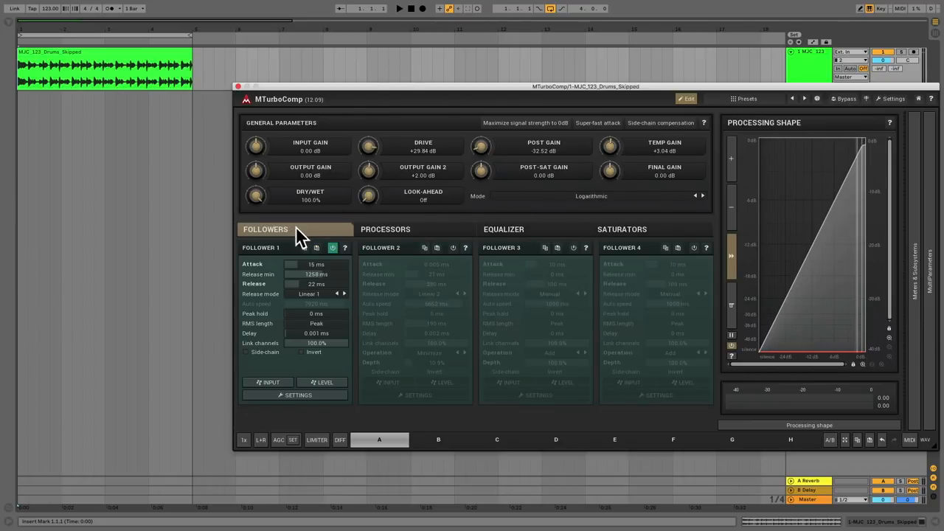
{"action": "left_click", "coordinate": [385, 229]}
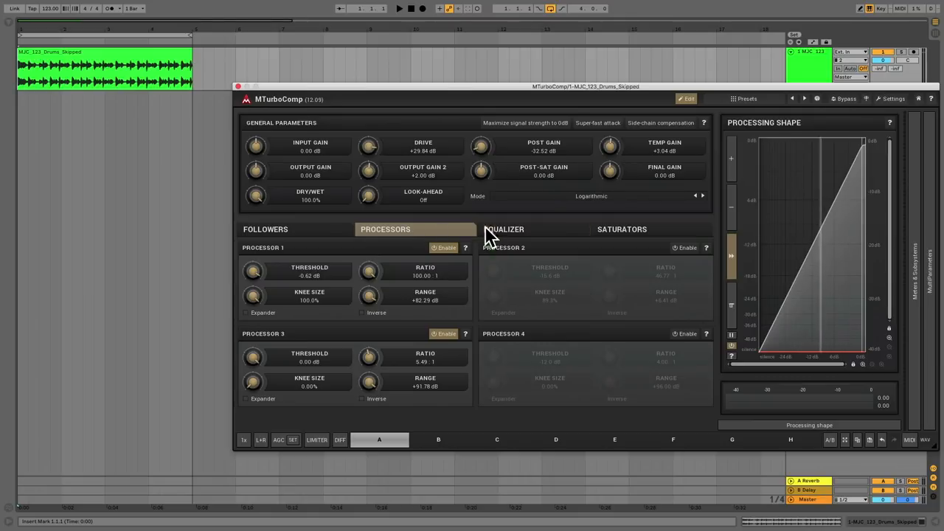
{"action": "left_click", "coordinate": [621, 228]}
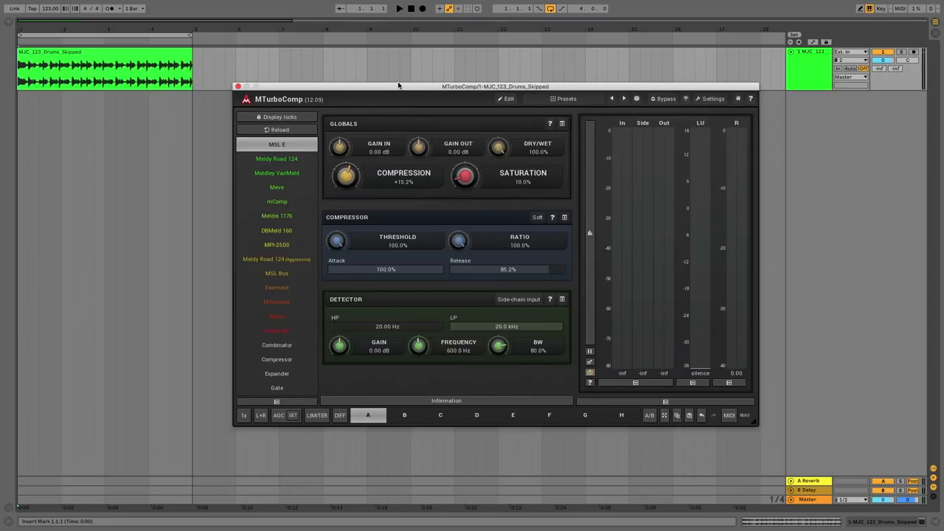
- Audition MTurboComp models Meldy Road 124, Meldley VanMeld, Meve, mComp, Meldel 1176, DBMeld 160, MPI-2500
{"action": "left_click", "coordinate": [398, 9]}
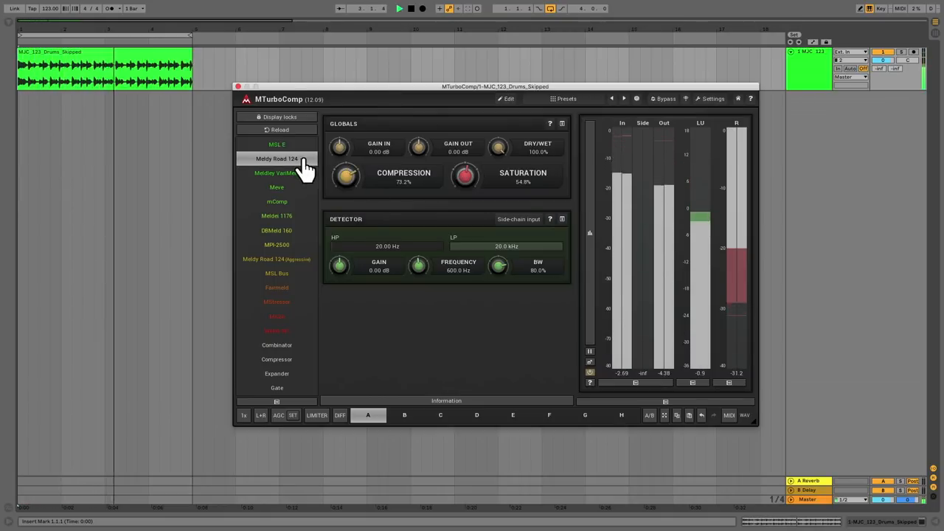
{"action": "left_click", "coordinate": [277, 173]}
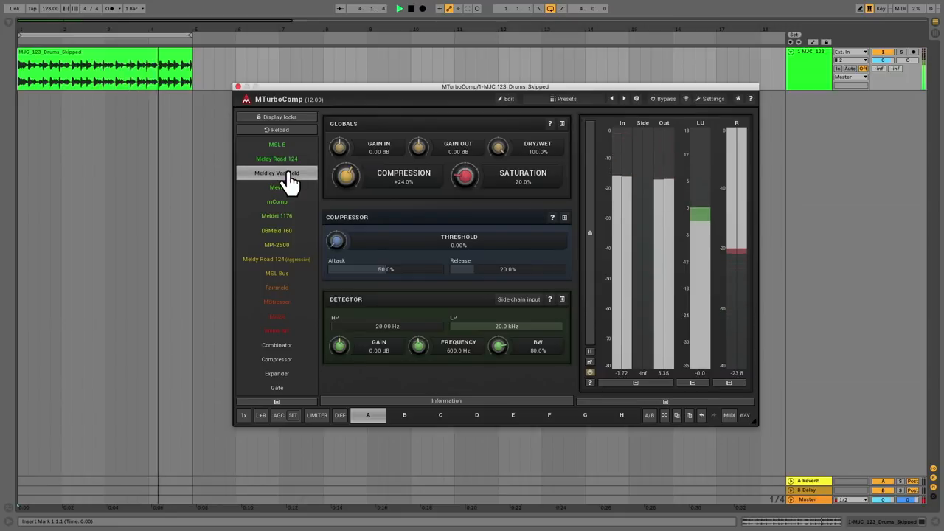
{"action": "left_click", "coordinate": [277, 186]}
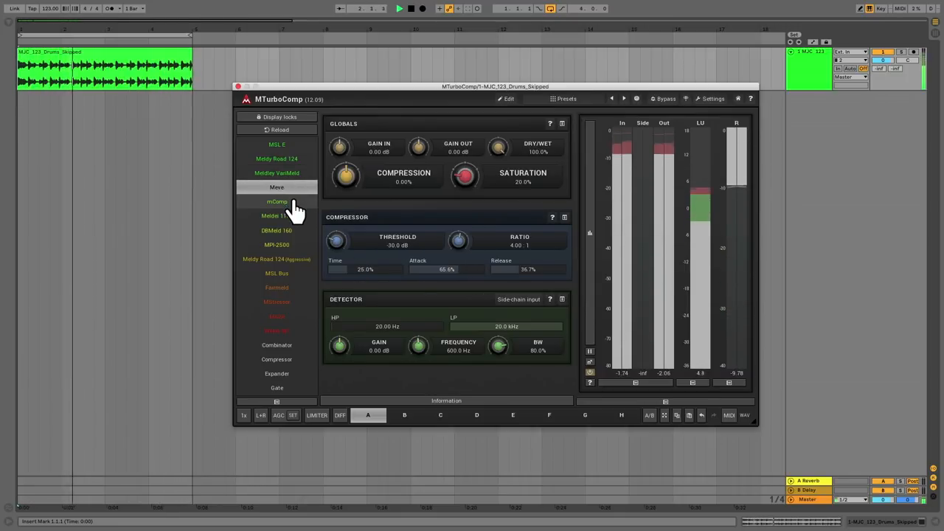
{"action": "left_click", "coordinate": [277, 216]}
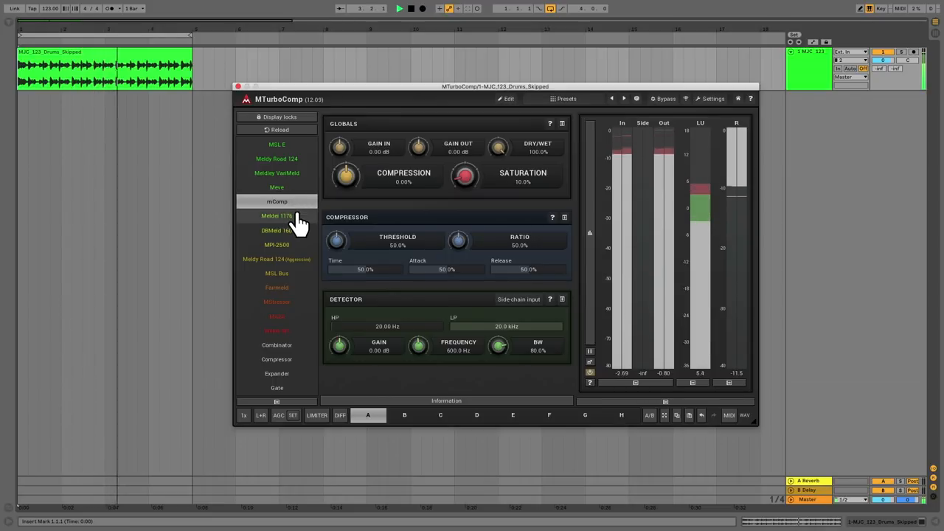
{"action": "left_click", "coordinate": [276, 215]}
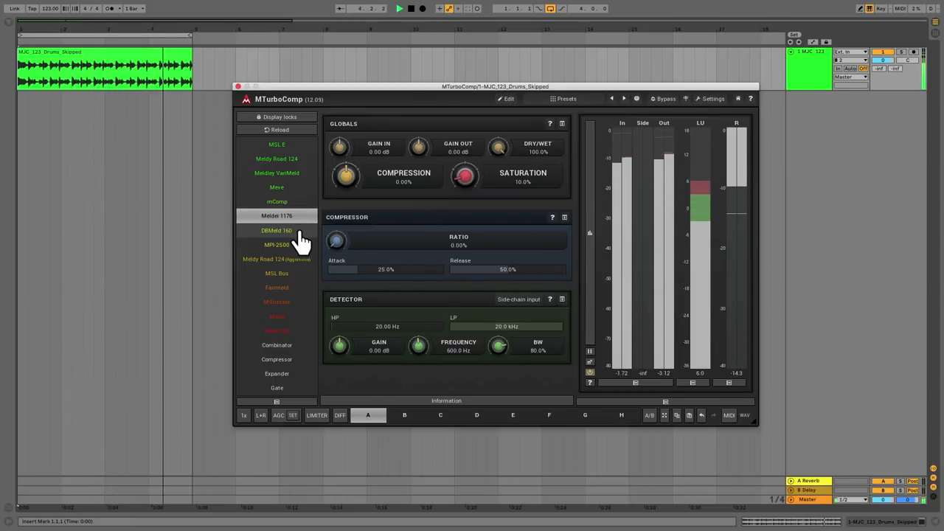
{"action": "left_click", "coordinate": [277, 230]}
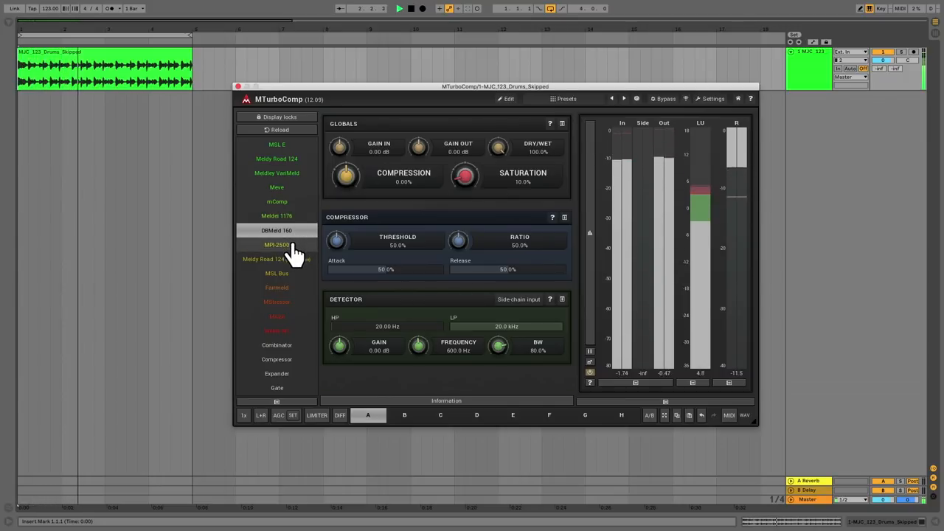
{"action": "left_click", "coordinate": [277, 259]}
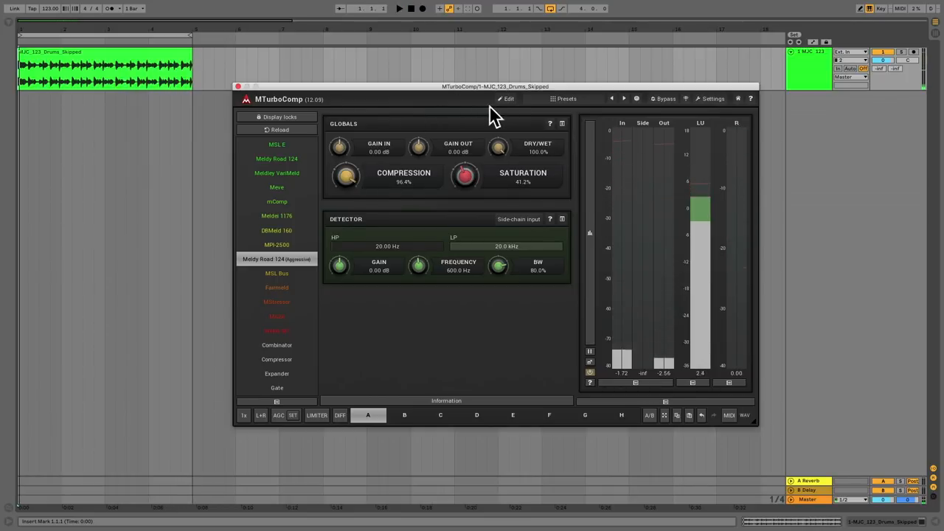
- Browse MTurboComp's detailed edit view: processor, equalizer and saturator sections
{"action": "left_click", "coordinate": [507, 98]}
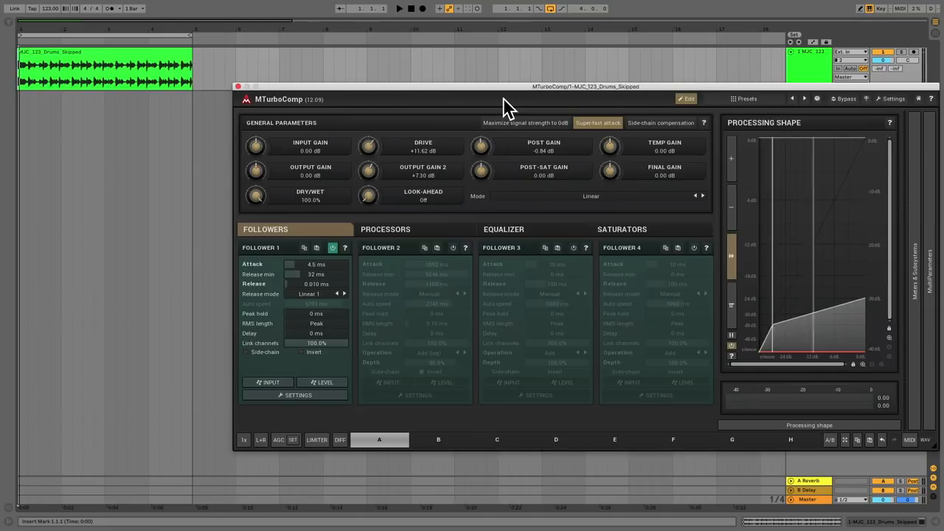
{"action": "left_click", "coordinate": [384, 229]}
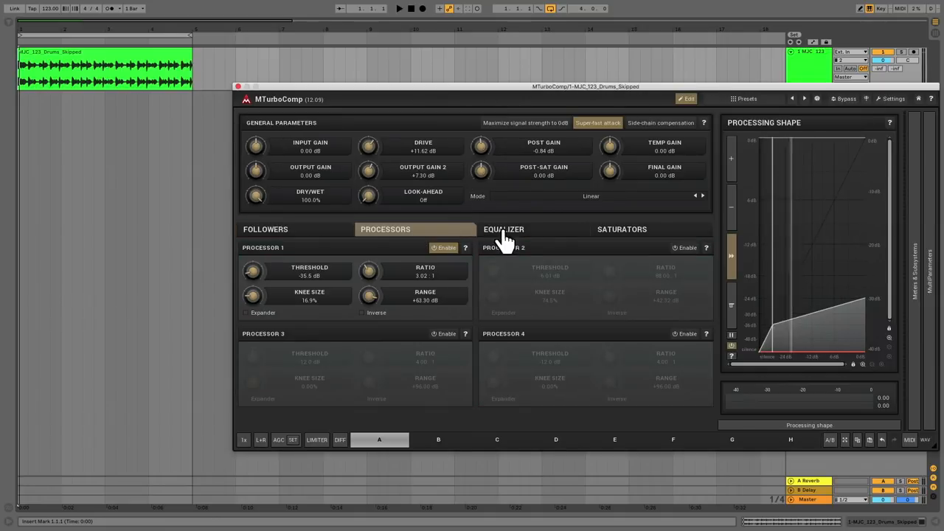
{"action": "left_click", "coordinate": [503, 228]}
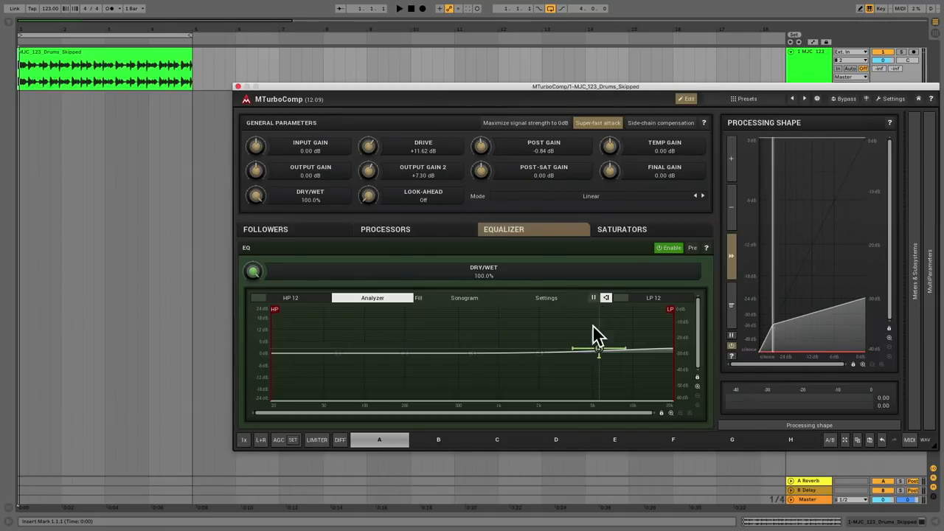
{"action": "left_click", "coordinate": [620, 229]}
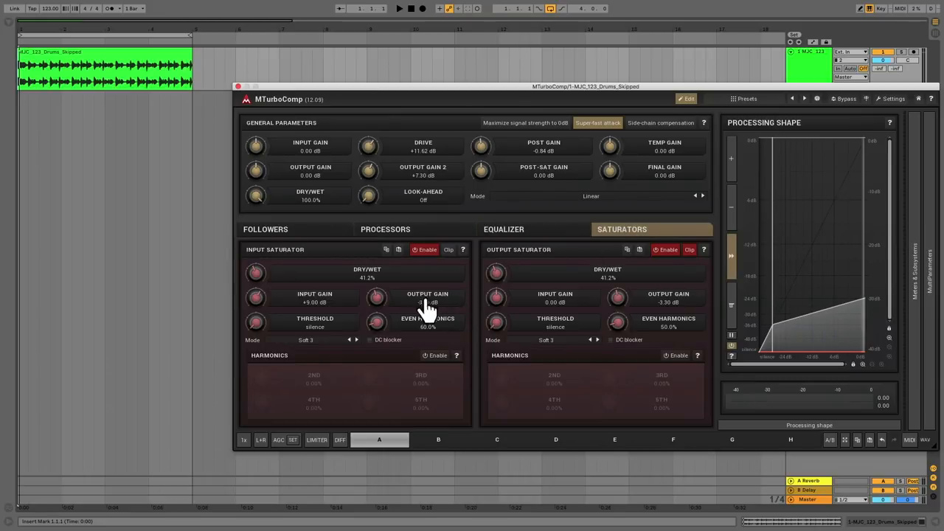
- Set MTurboComp's input saturator mode to Folder 1
{"action": "left_click", "coordinate": [305, 340]}
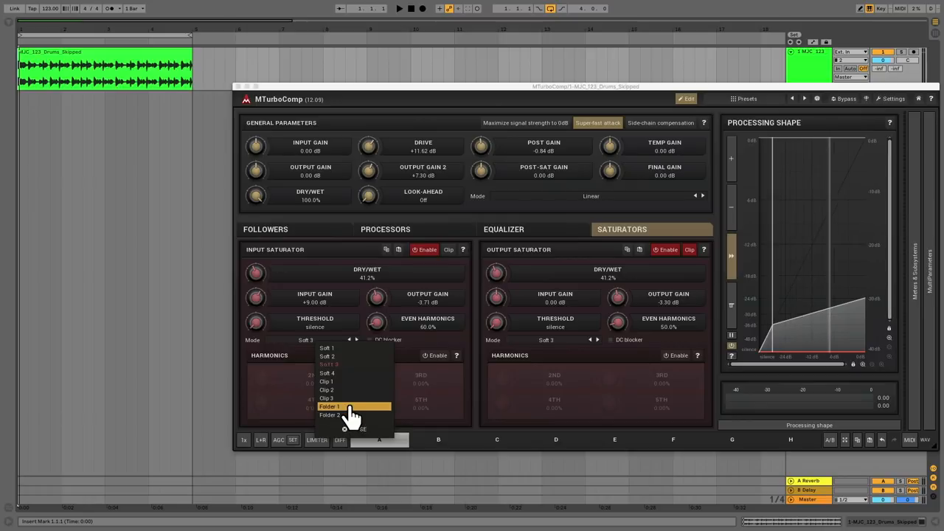
{"action": "left_click", "coordinate": [329, 406]}
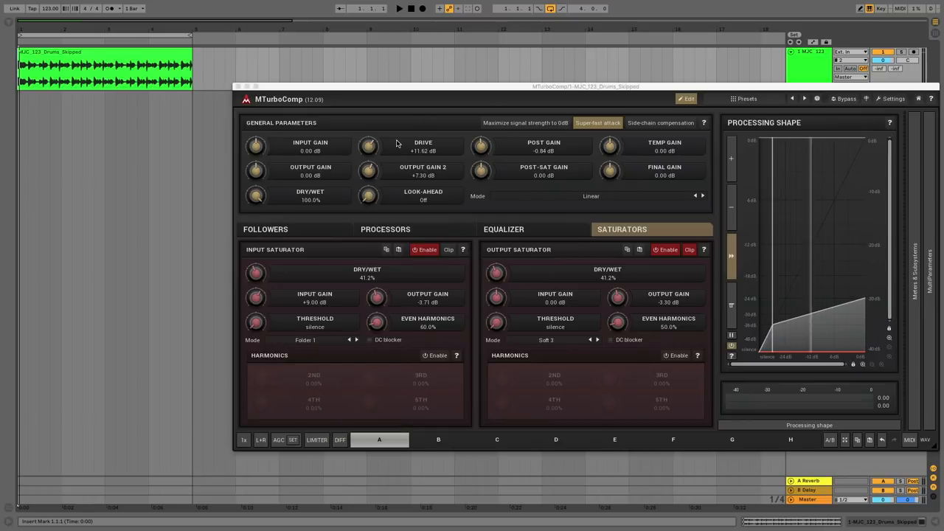
{"action": "left_click", "coordinate": [398, 8]}
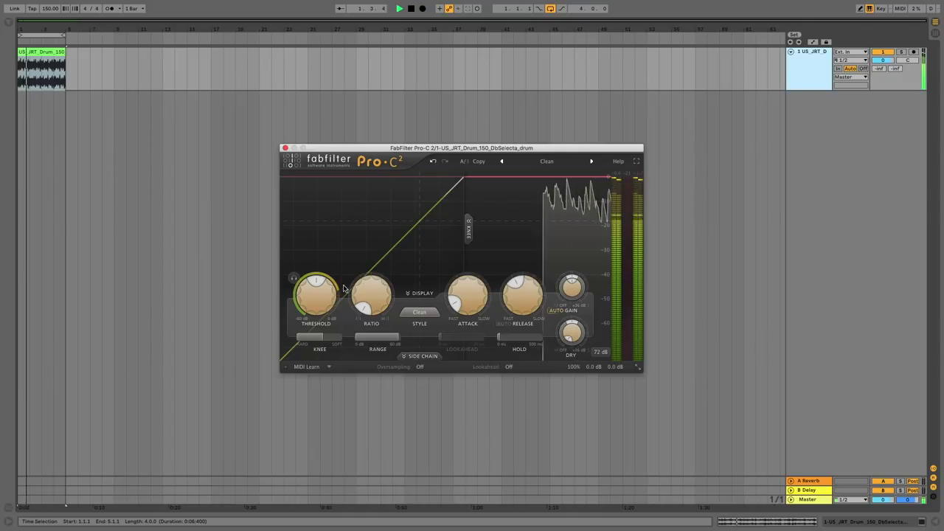
- Set Pro-C 2 ratio to about 2.33:1 and threshold to around -12 dB
{"action": "left_click_drag", "start_coordinate": [371, 295], "coordinate": [371, 288]}
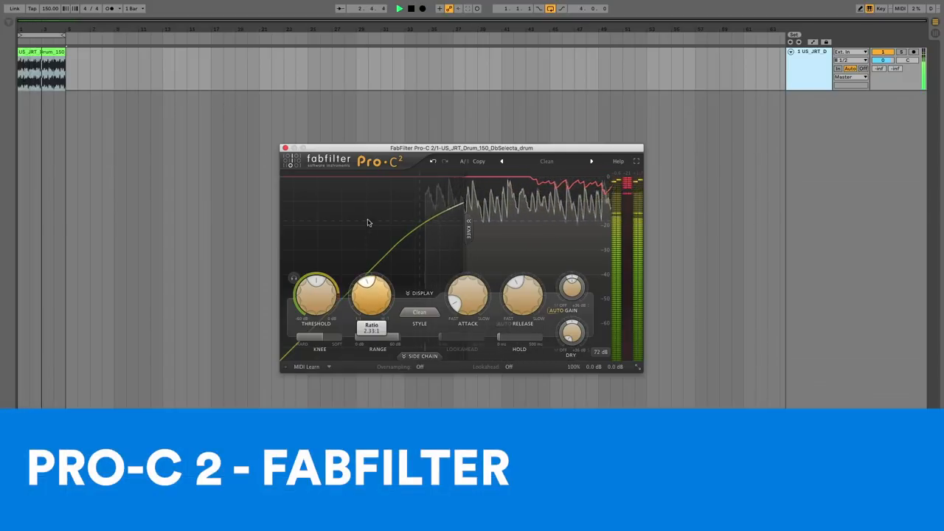
{"action": "left_click_drag", "start_coordinate": [371, 295], "coordinate": [372, 258]}
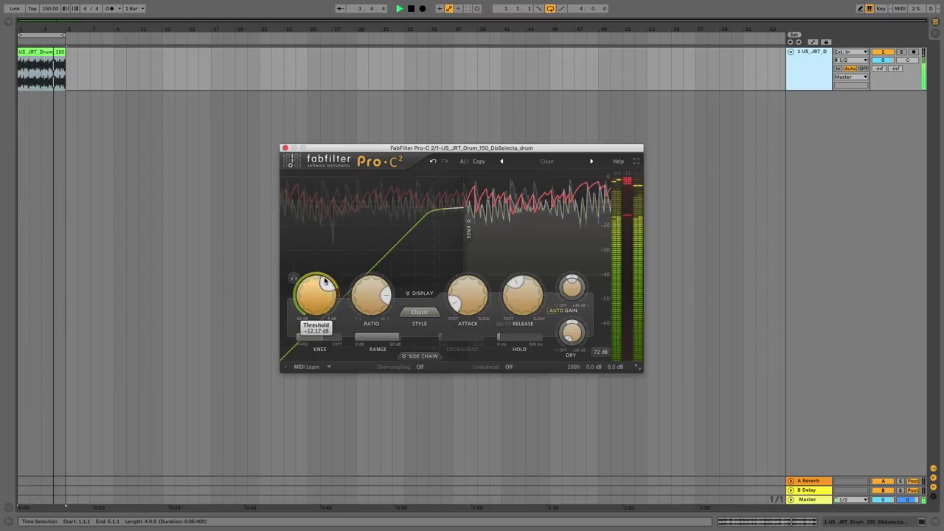
- Try Pro-C 2's Clean and Opto styles and make the attack 0.25 ms
{"action": "left_click", "coordinate": [419, 311]}
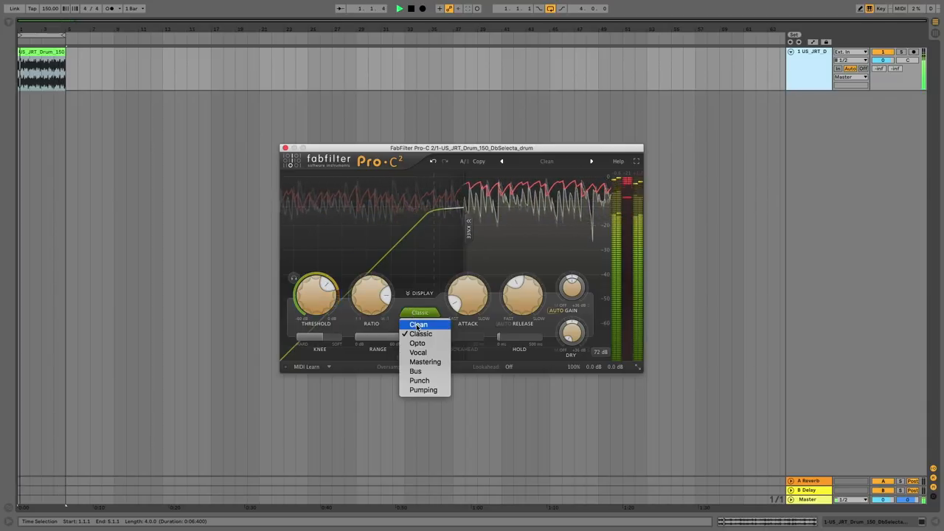
{"action": "left_click", "coordinate": [418, 325]}
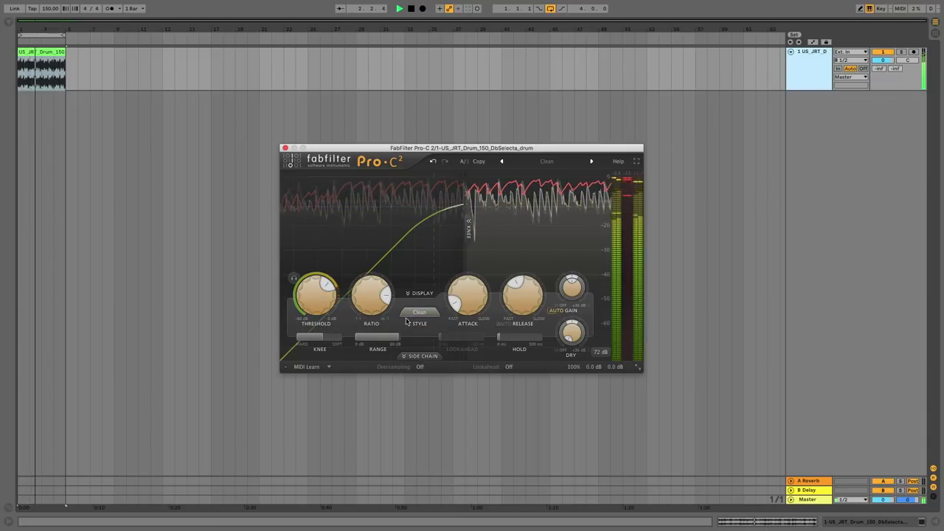
{"action": "left_click", "coordinate": [419, 311]}
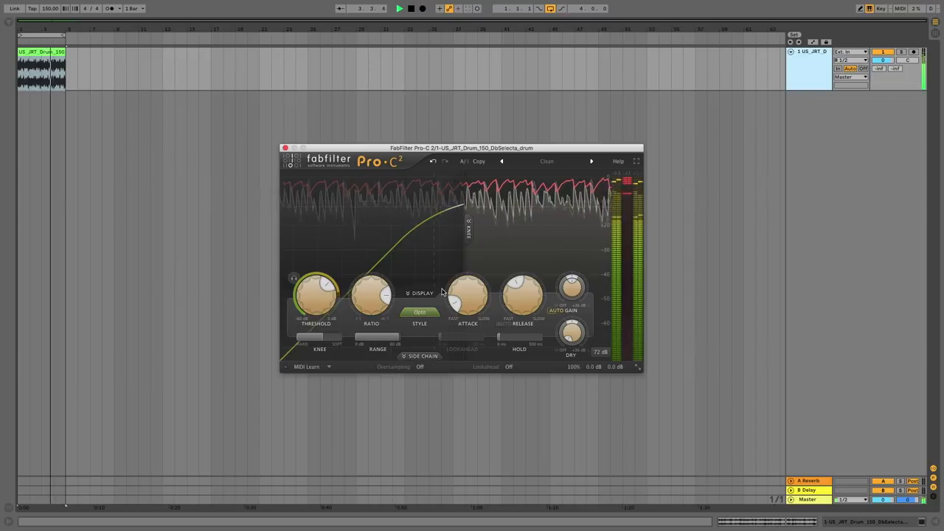
{"action": "left_click_drag", "start_coordinate": [468, 294], "coordinate": [468, 299]}
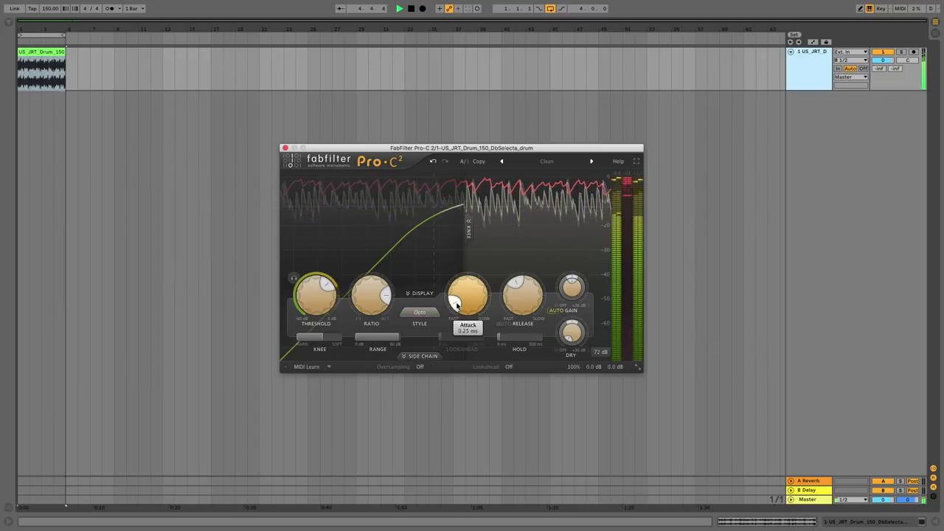
- Switch Pro-C 2 through Mastering and Punch styles, ending on Pumping
{"action": "left_click", "coordinate": [419, 312]}
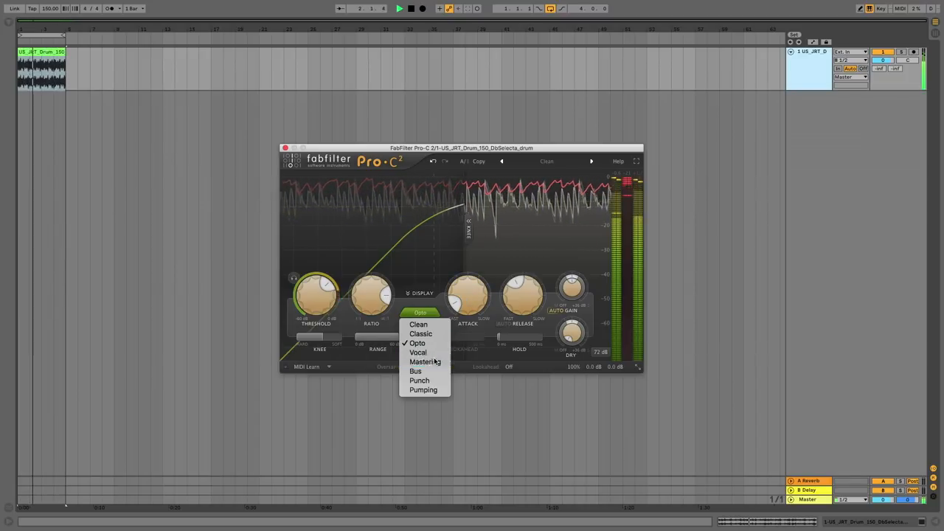
{"action": "left_click", "coordinate": [425, 361]}
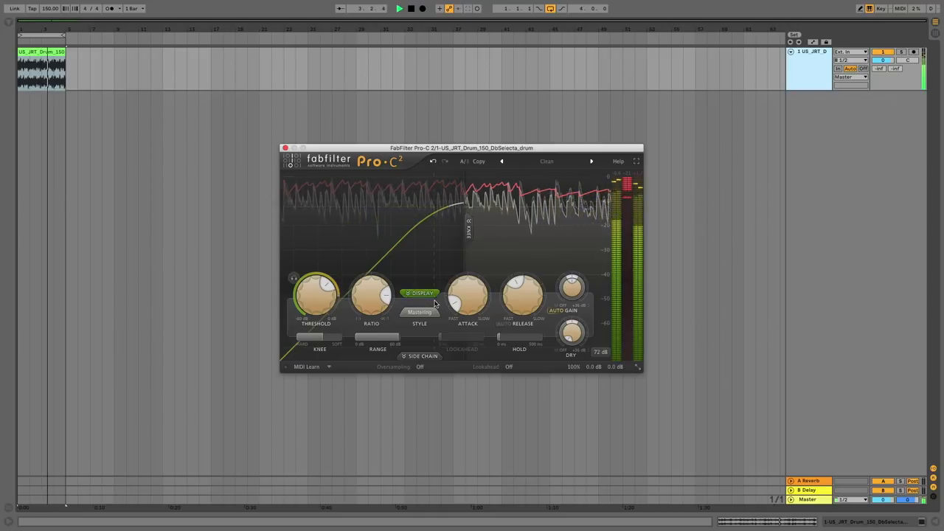
{"action": "left_click", "coordinate": [419, 312]}
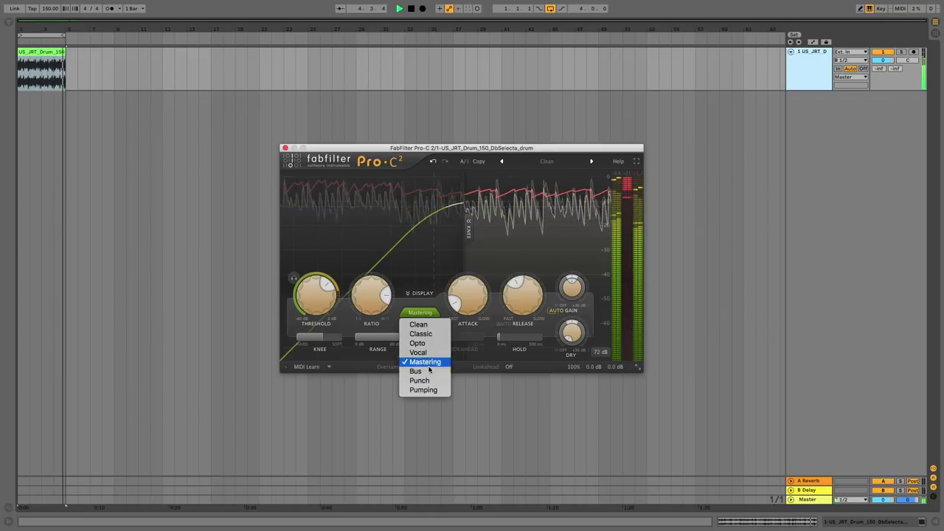
{"action": "left_click", "coordinate": [419, 380]}
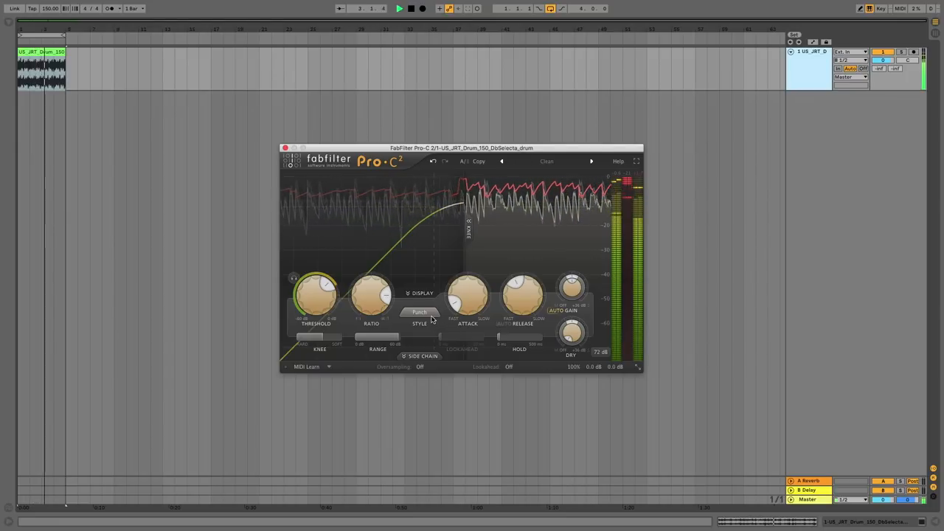
{"action": "left_click", "coordinate": [419, 312]}
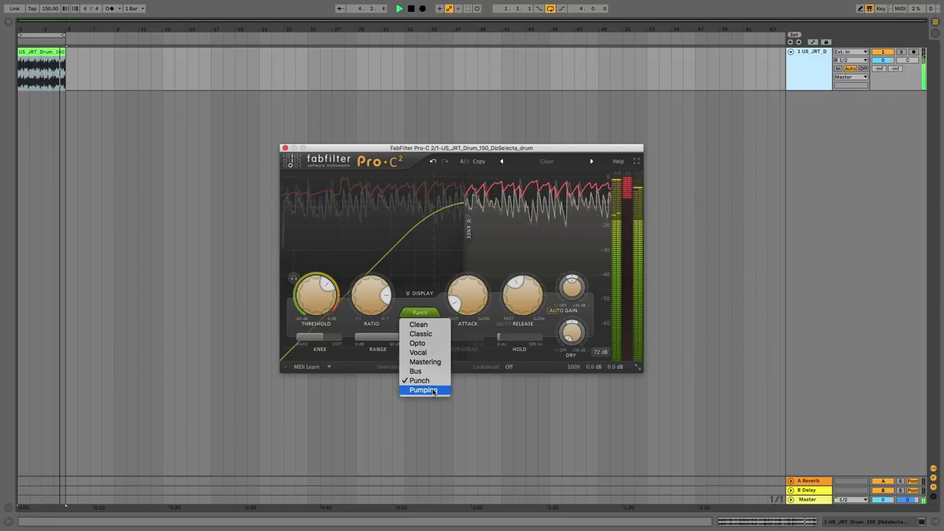
{"action": "left_click", "coordinate": [423, 389]}
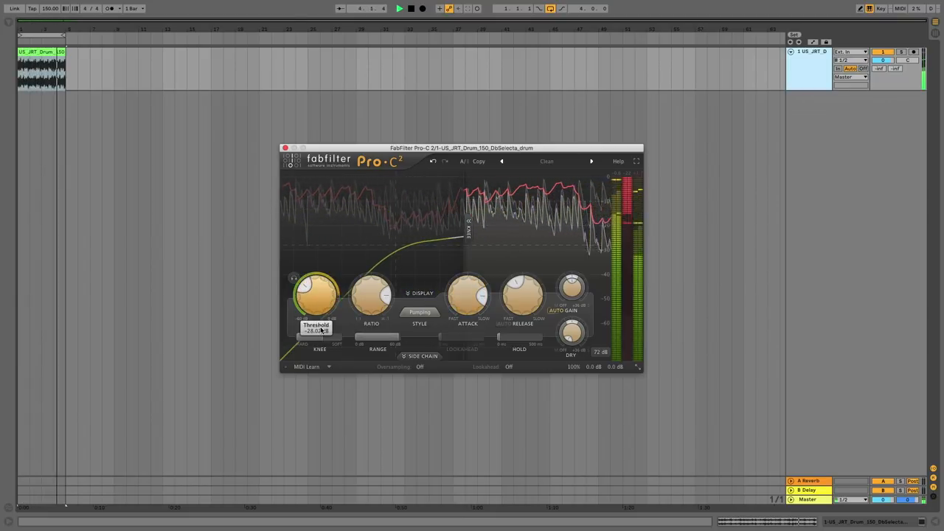
- Nudge Pro-C 2's threshold and adjust the dry signal amount on the pumping drums
{"action": "left_click_drag", "start_coordinate": [315, 295], "coordinate": [322, 288]}
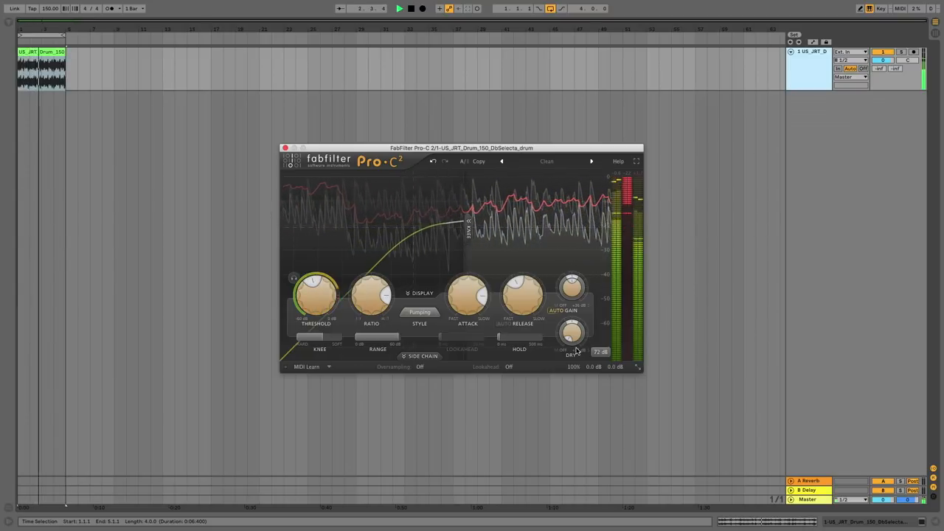
{"action": "left_click_drag", "start_coordinate": [573, 332], "coordinate": [573, 339]}
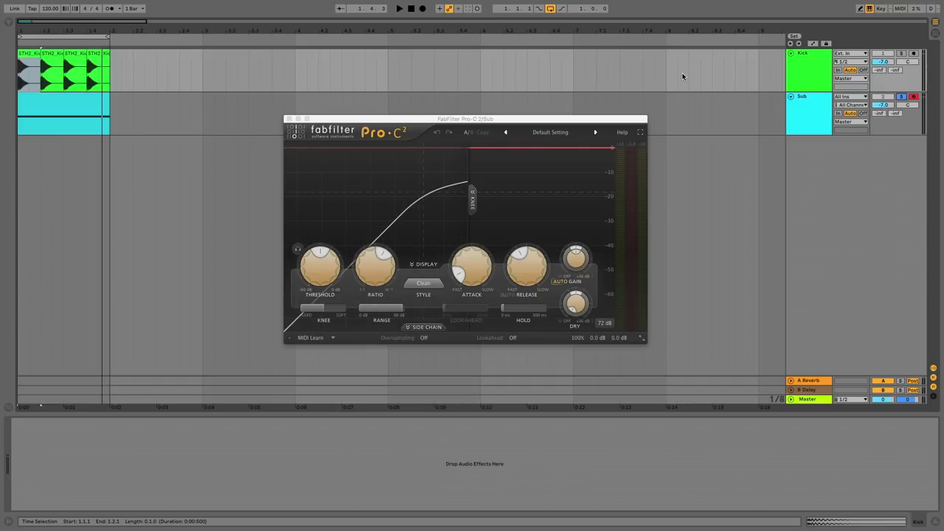
- Show the Sub track's Pro-C 2 and switch its side-chain input to external
{"action": "left_click", "coordinate": [808, 95]}
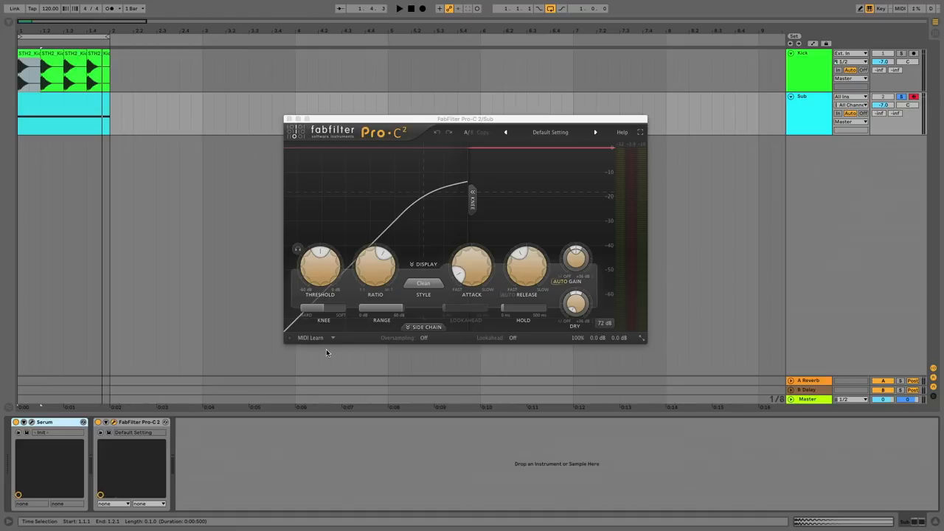
{"action": "left_click", "coordinate": [425, 327]}
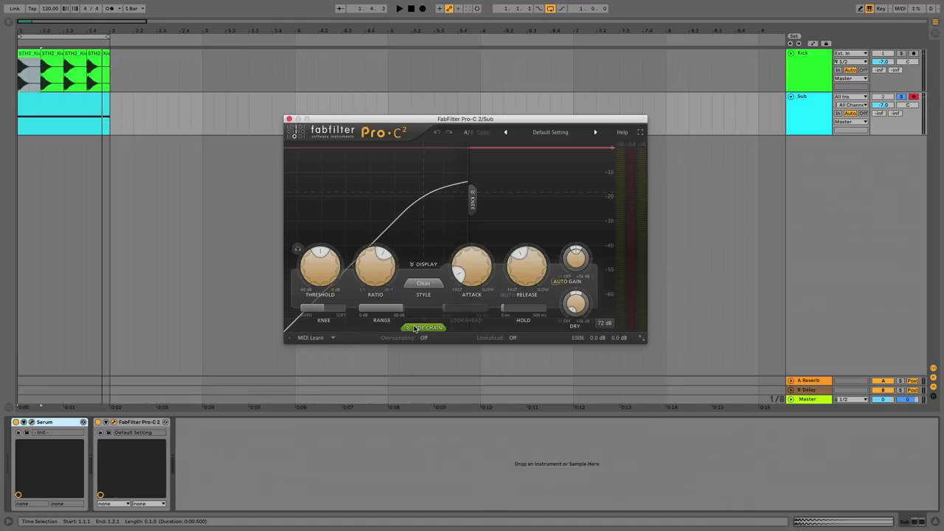
{"action": "left_click", "coordinate": [423, 327]}
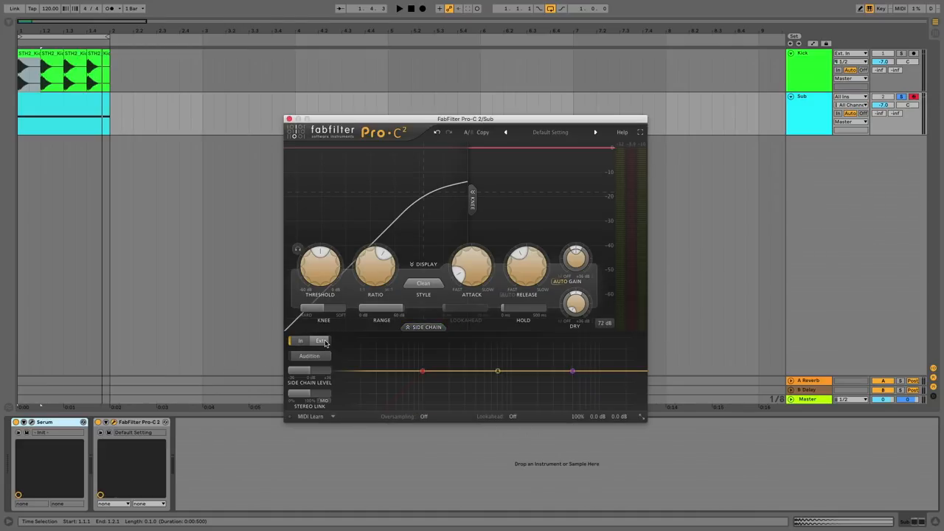
{"action": "left_click", "coordinate": [320, 340]}
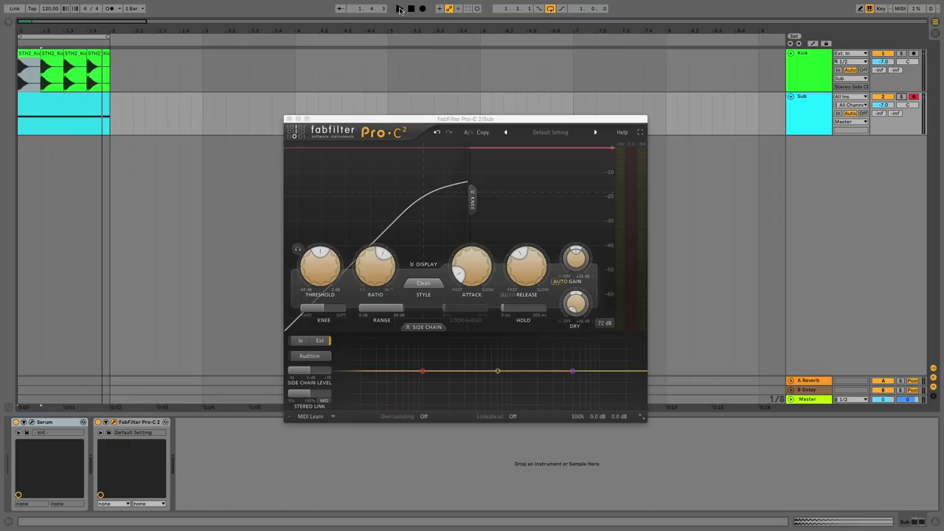
- Start playback to hear the kick ducking the sub
{"action": "left_click", "coordinate": [399, 9]}
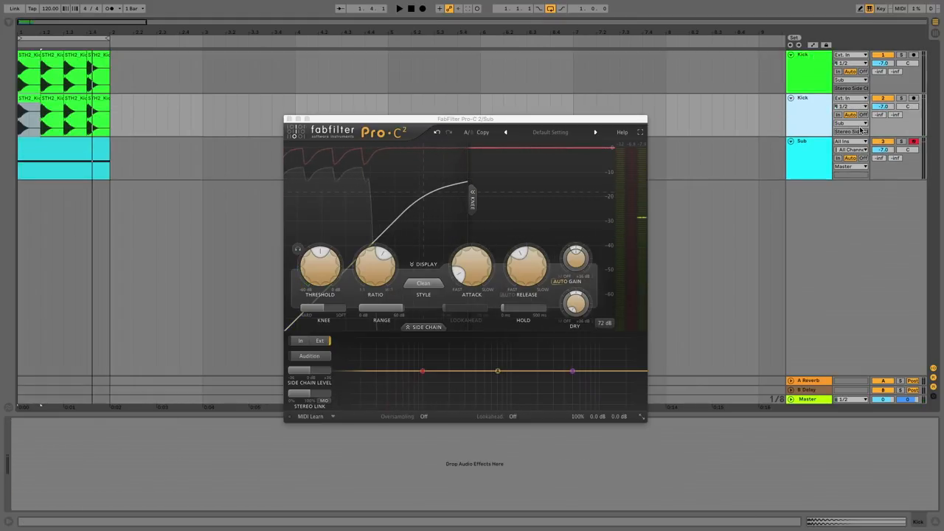
- Route the duplicated Kick track's output to Master instead of Sub
{"action": "left_click", "coordinate": [848, 141]}
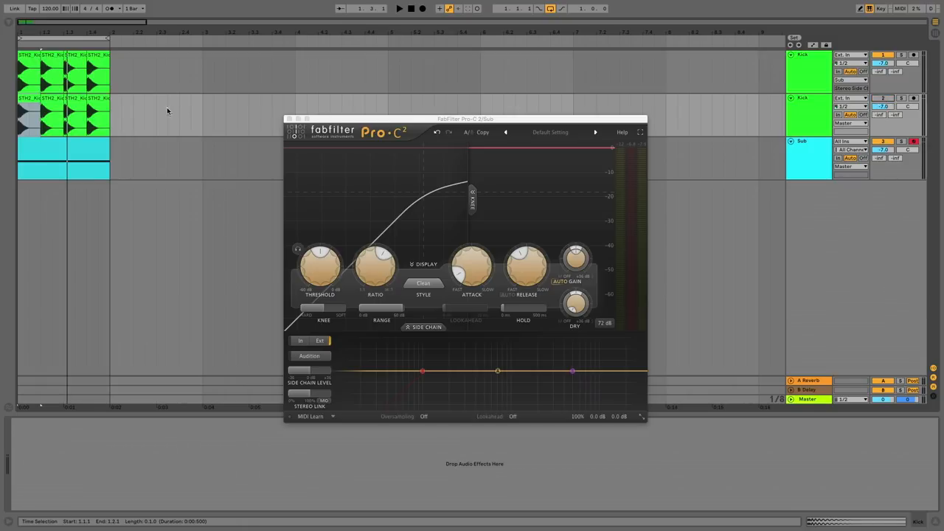
{"action": "mouse_move", "coordinate": [163, 133]}
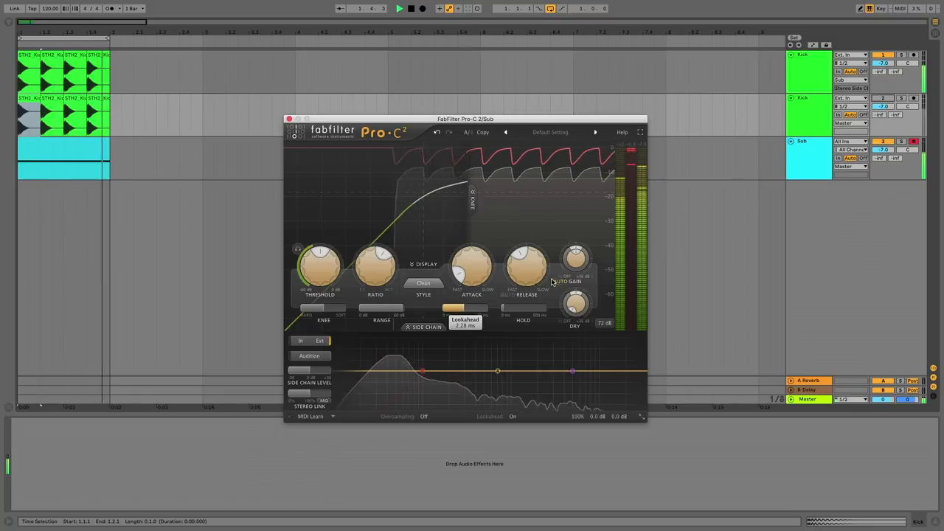
- Raise Pro-C 2's lookahead to about 6.8 ms
{"action": "left_click_drag", "start_coordinate": [468, 308], "coordinate": [468, 302]}
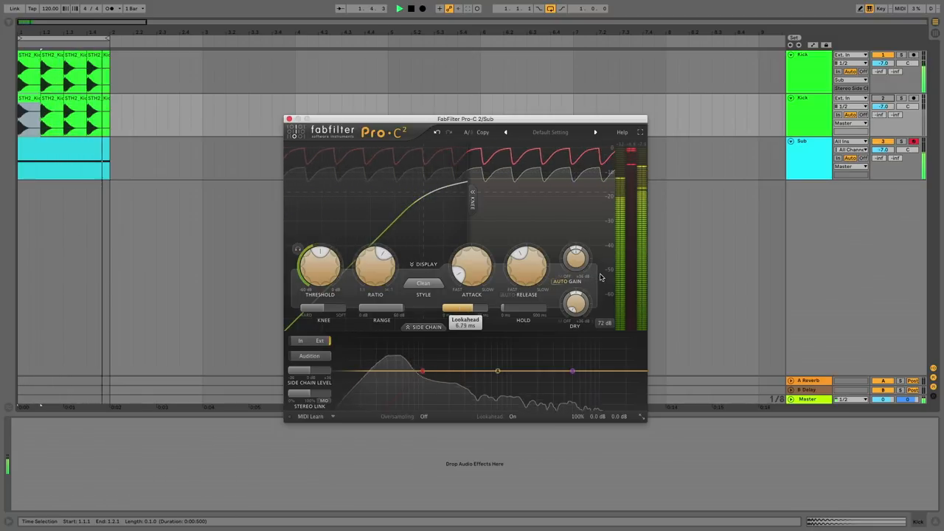